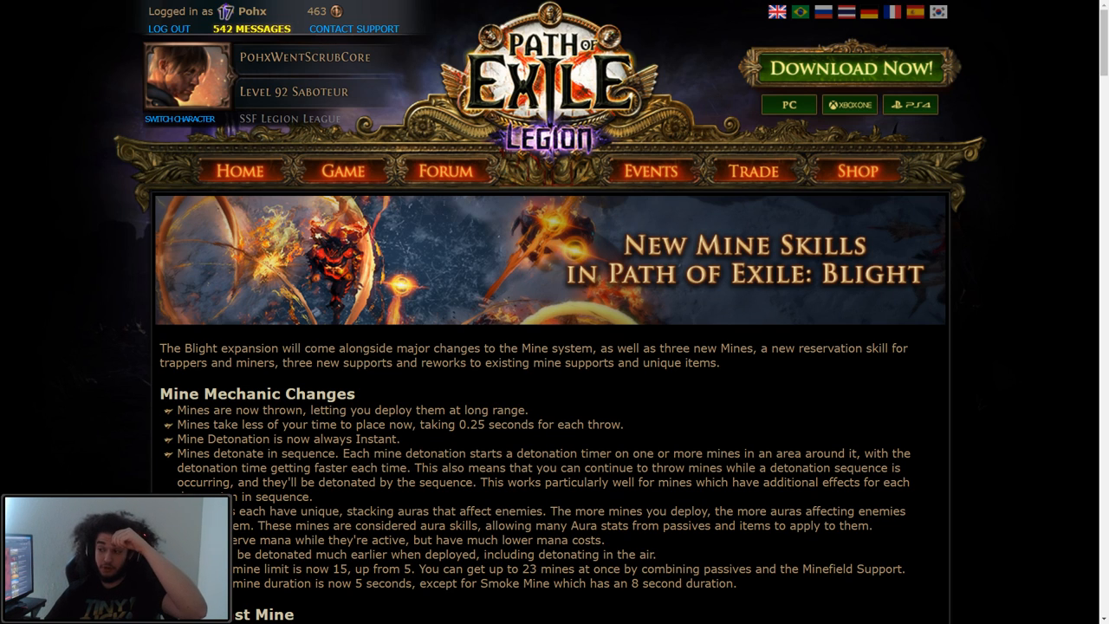
# Scroll the Blight announcement down to the first Mine Mechanic Changes bullet about long-range mine throwing
pyautogui.scroll(-3)
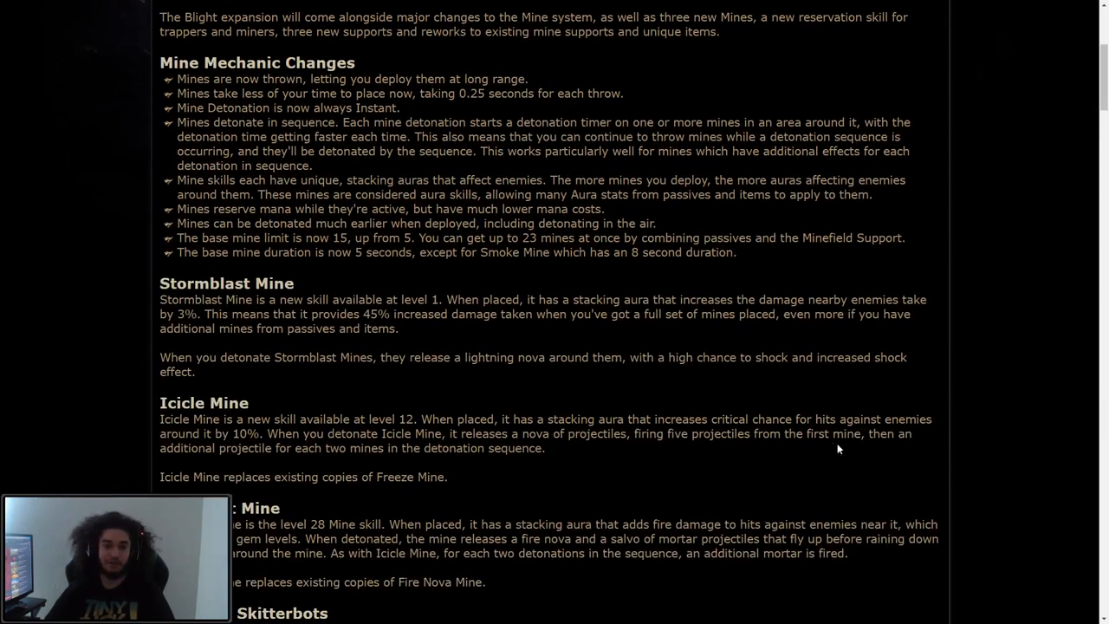
pyautogui.scroll(3)
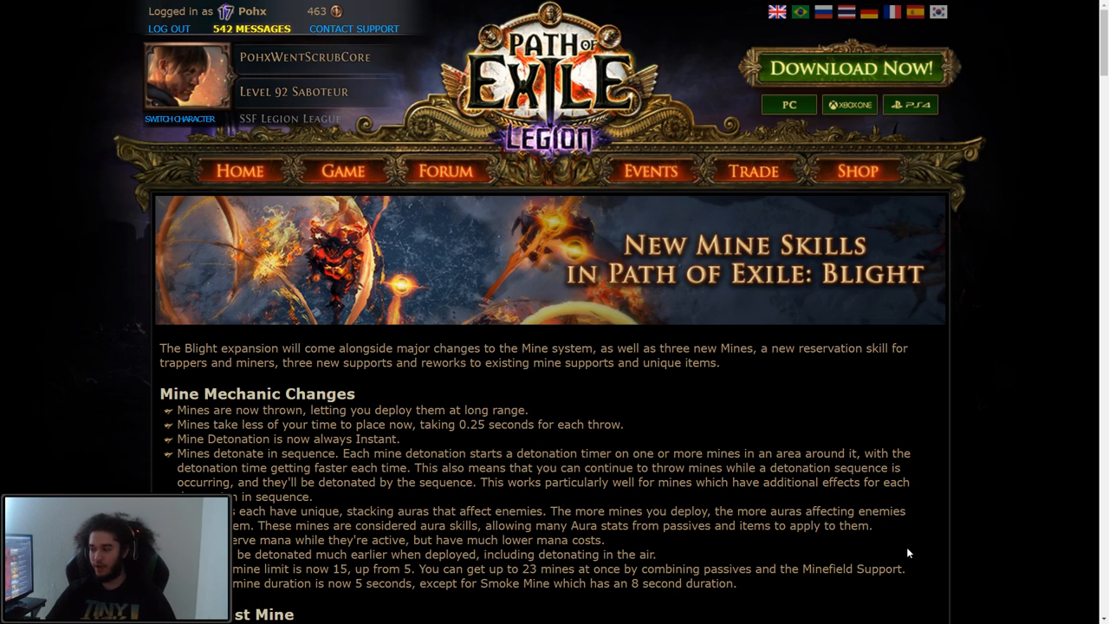
pyautogui.moveTo(925, 402)
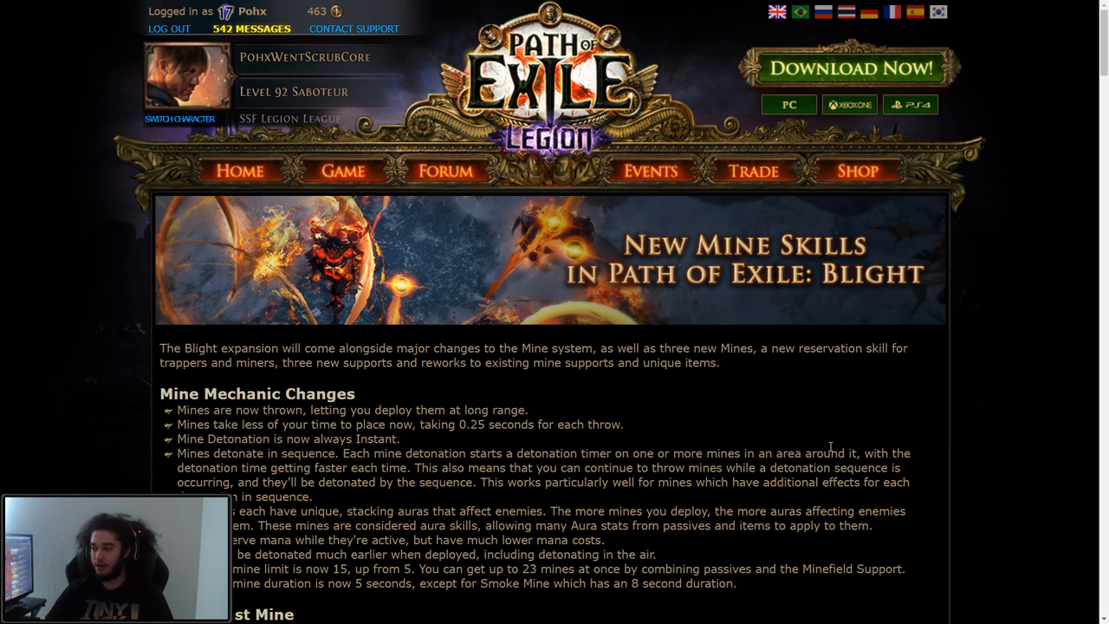
pyautogui.scroll(-3)
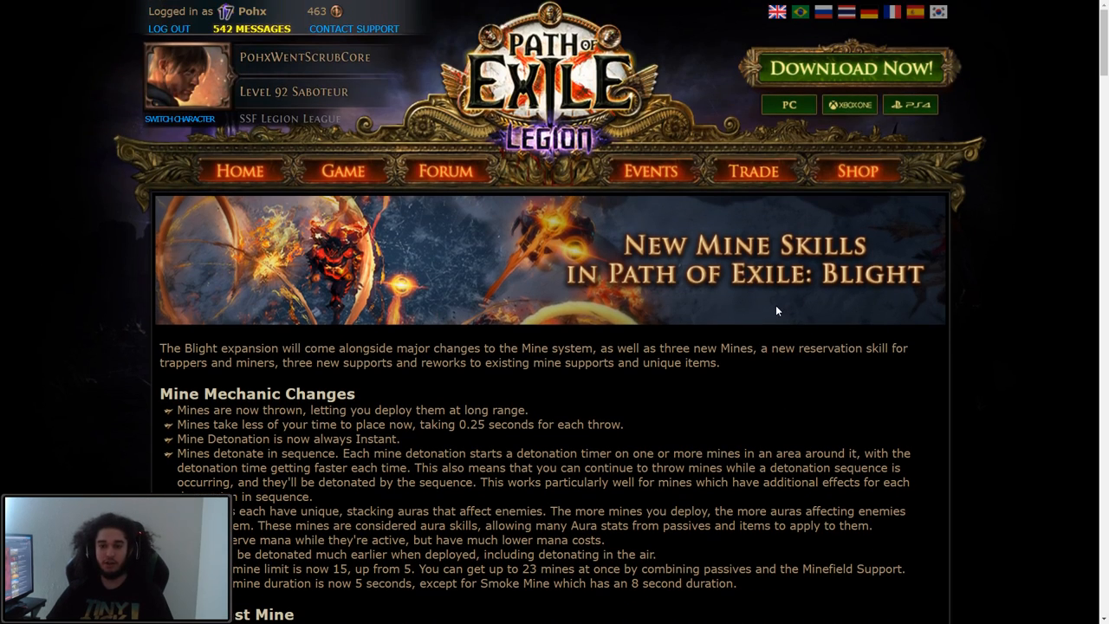
pyautogui.moveTo(884, 375)
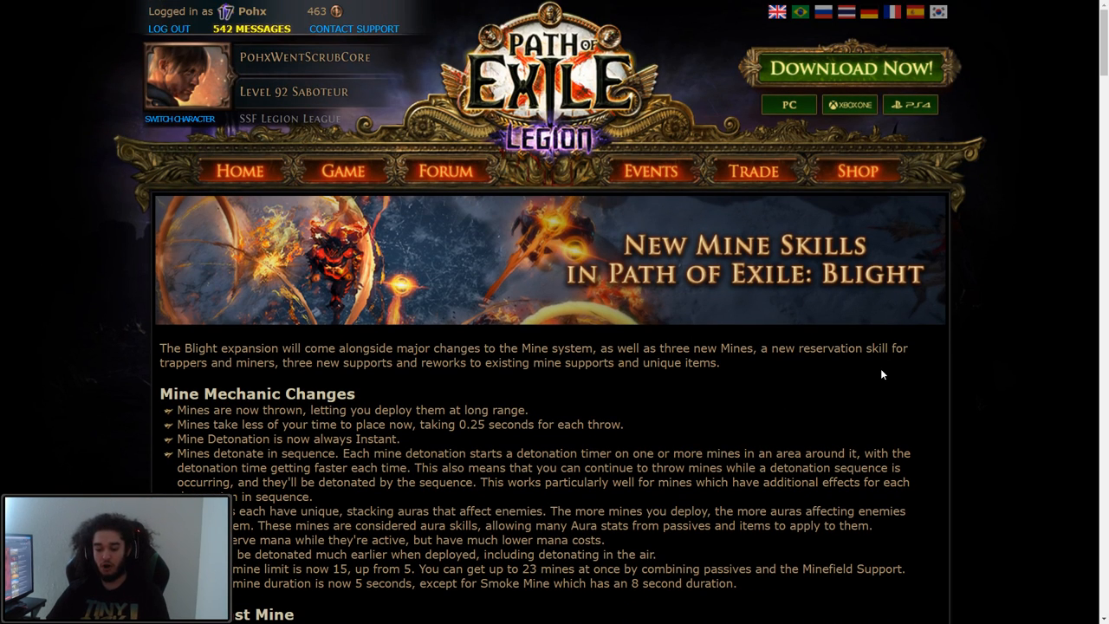
pyautogui.scroll(-3)
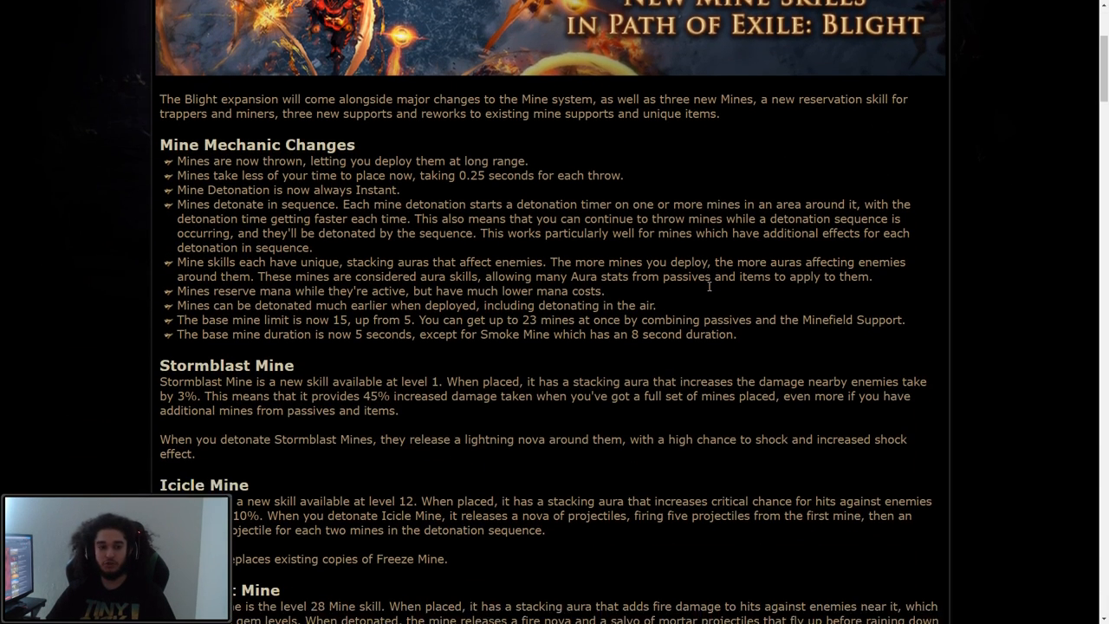
pyautogui.scroll(-3)
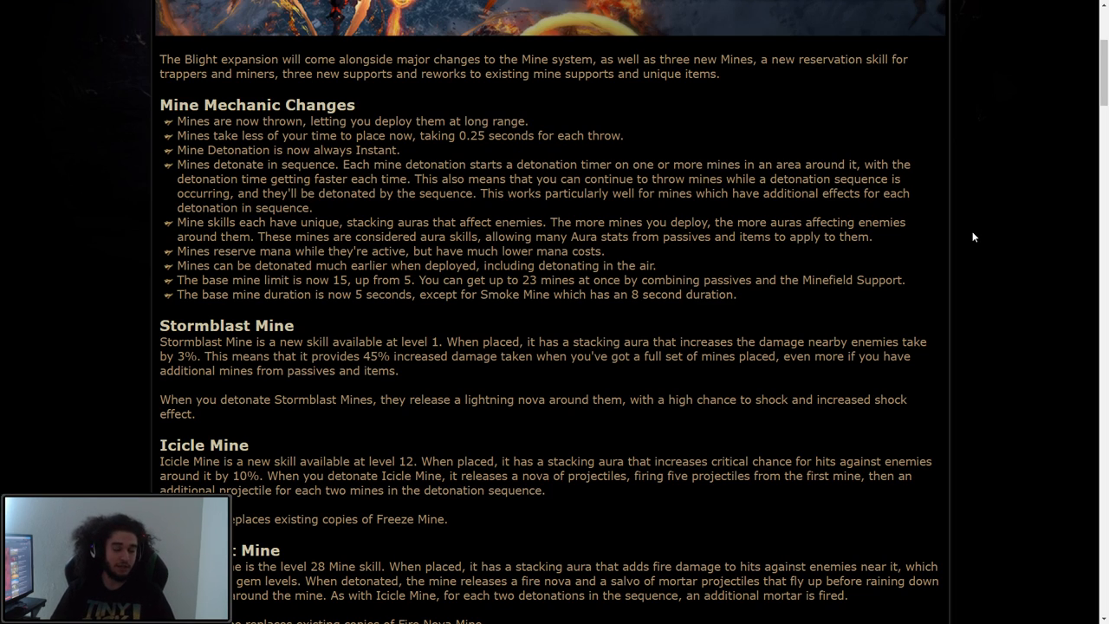
pyautogui.scroll(3)
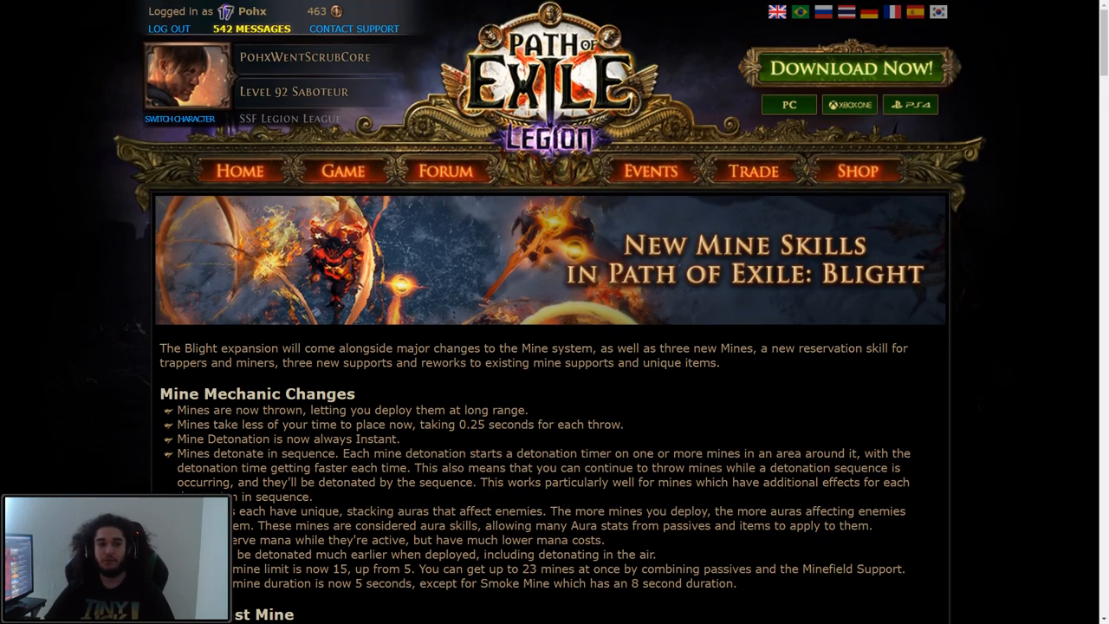
pyautogui.scroll(-3)
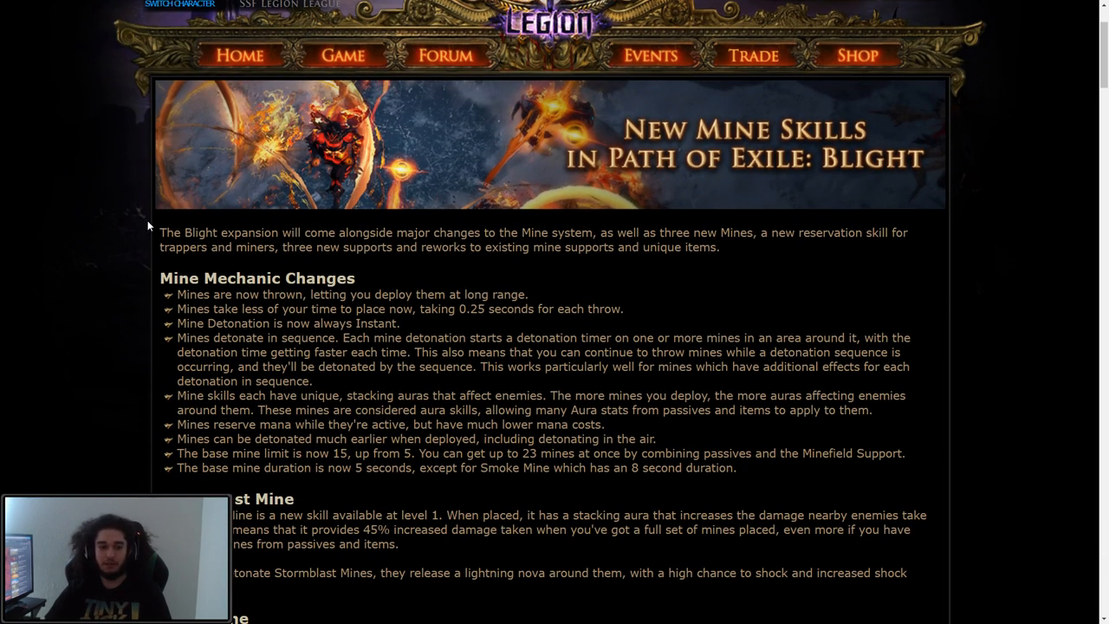
pyautogui.moveTo(749, 302)
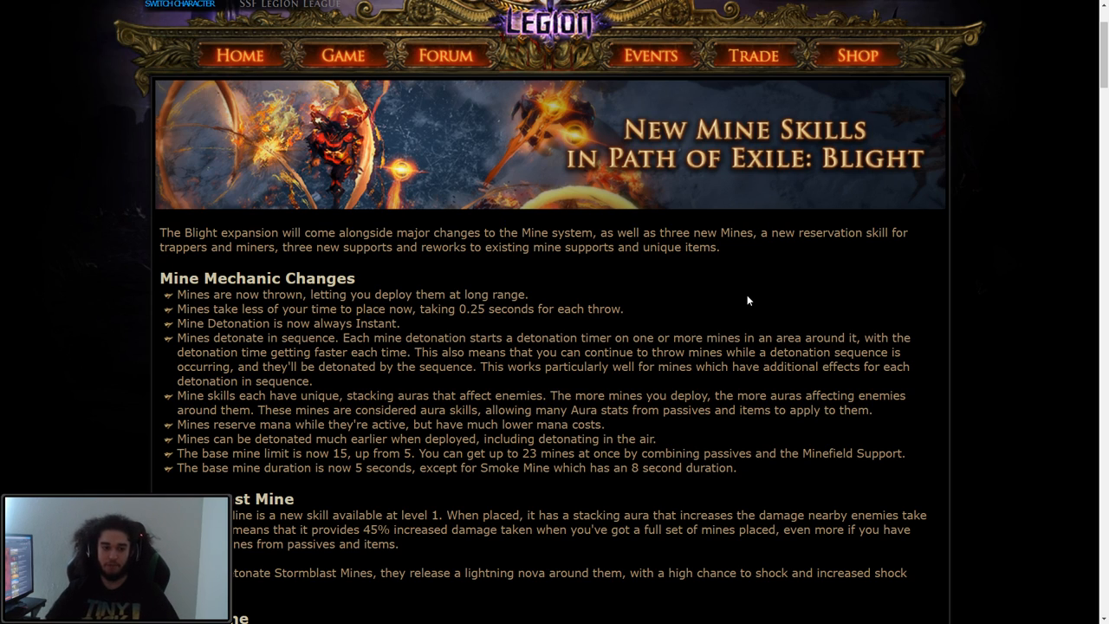
pyautogui.scroll(-3)
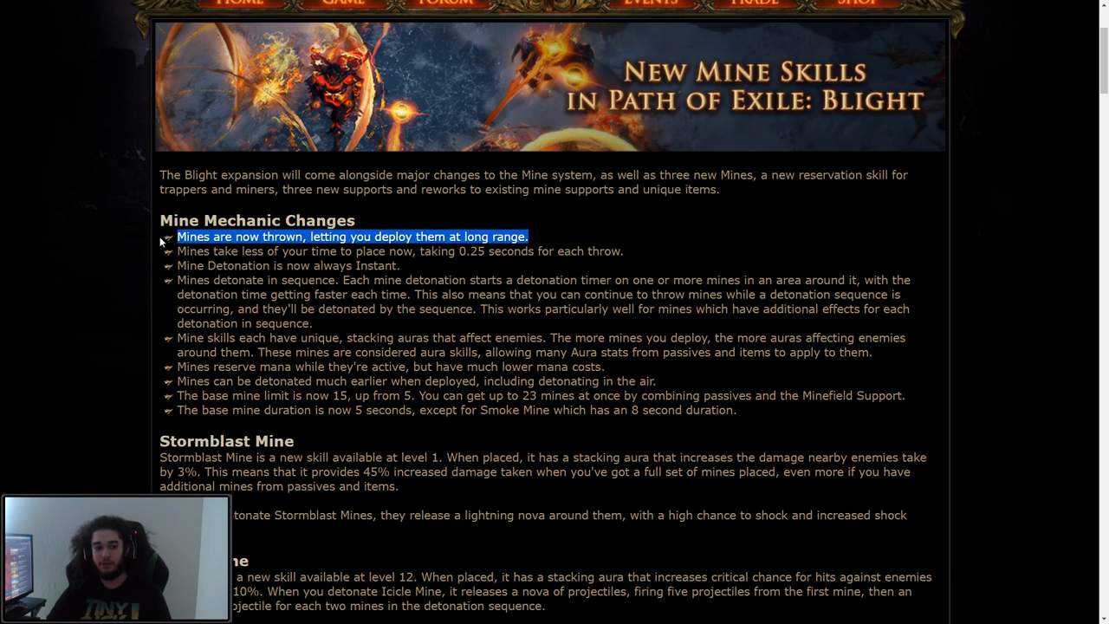
pyautogui.moveTo(906, 398)
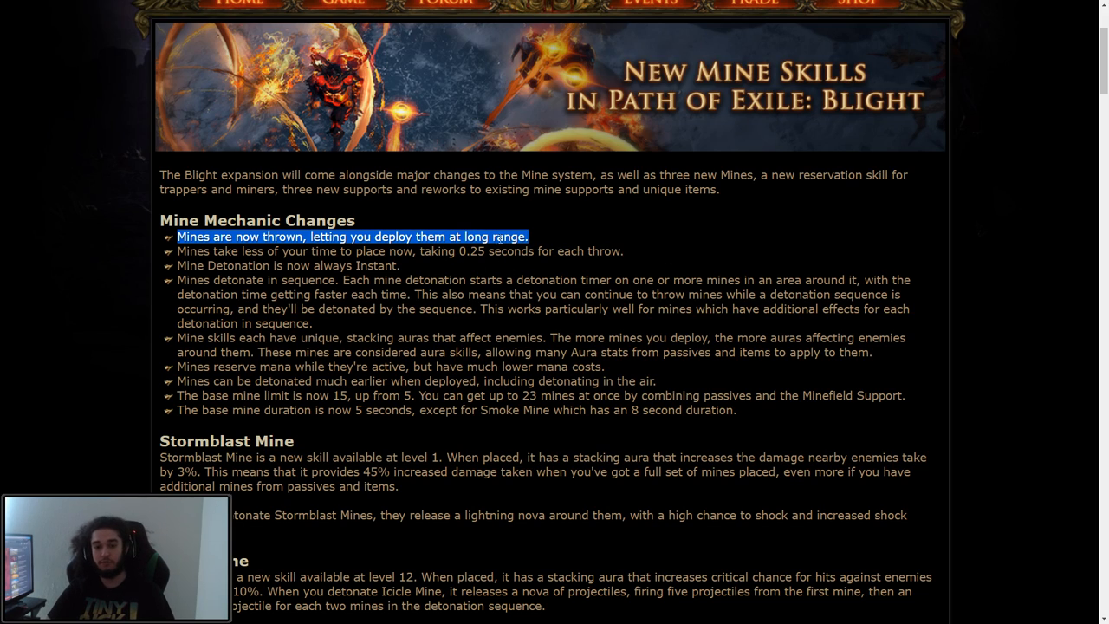
pyautogui.moveTo(270, 279)
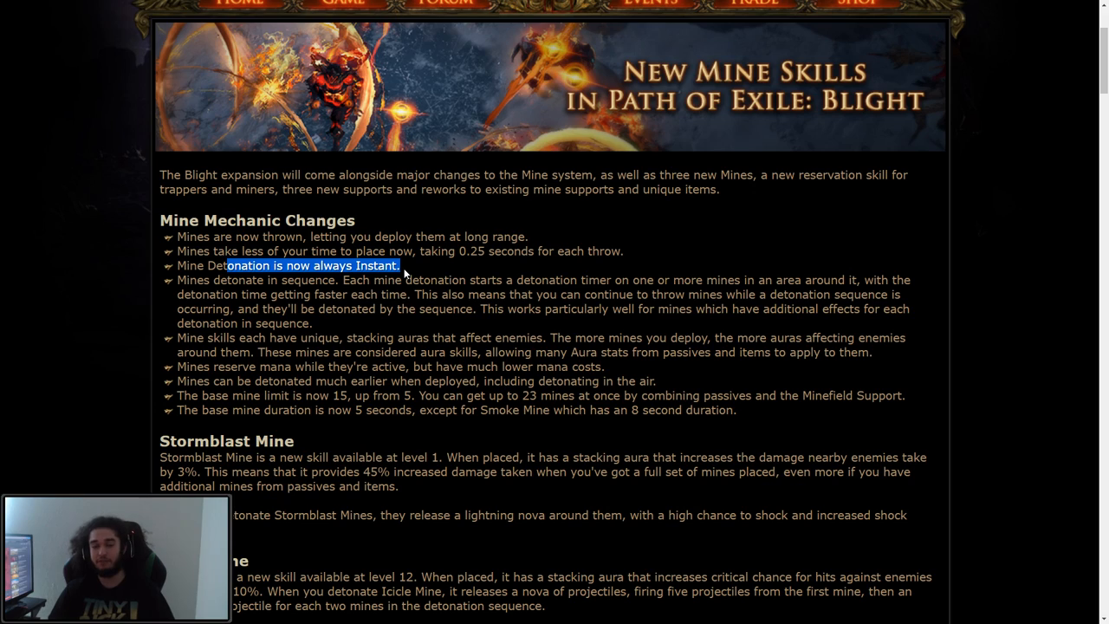
pyautogui.moveTo(1064, 457)
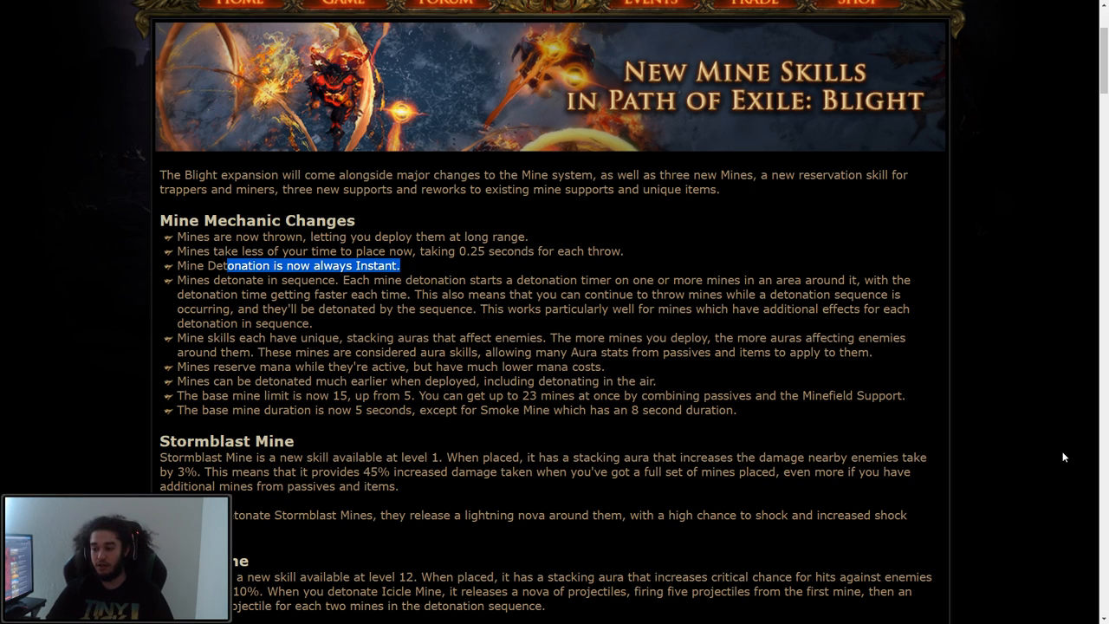
pyautogui.moveTo(552, 298)
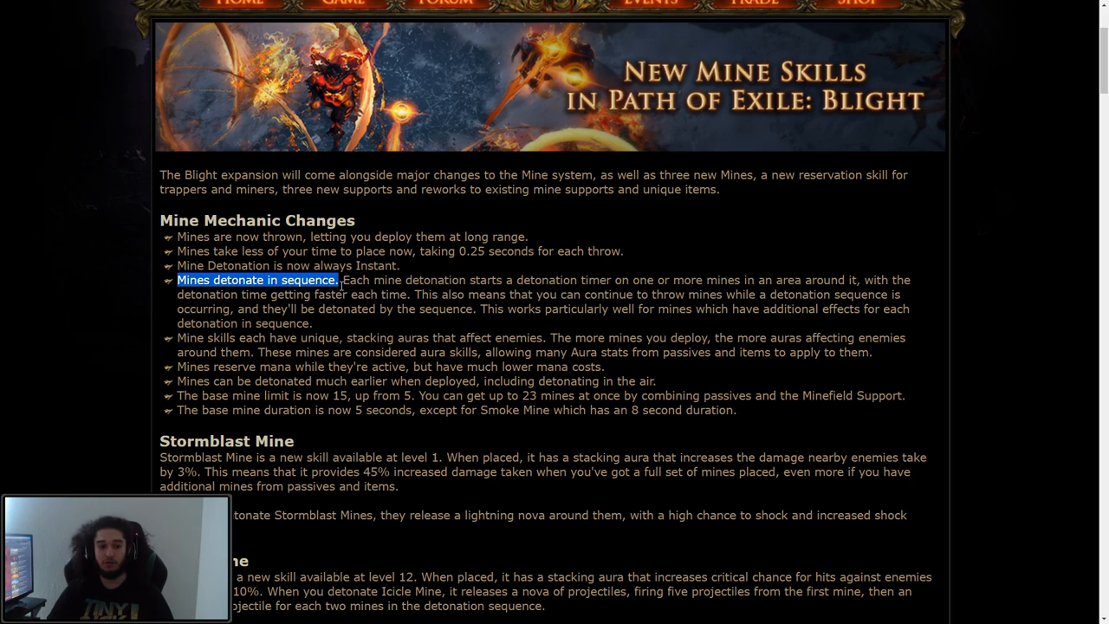
pyautogui.moveTo(339, 281); pyautogui.dragTo(464, 281)
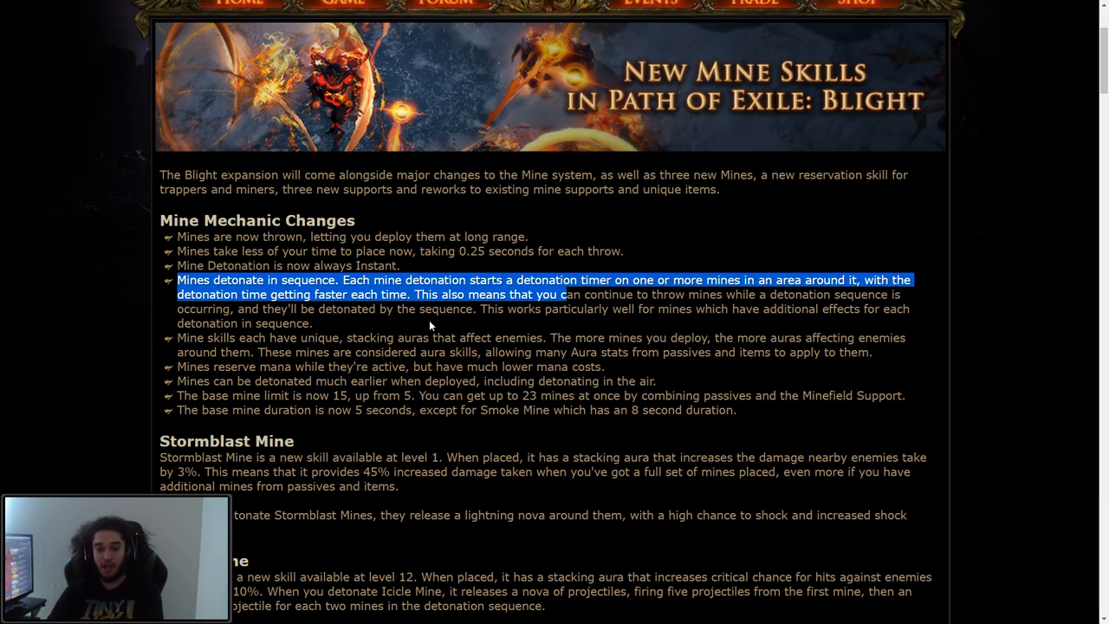
pyautogui.moveTo(815, 264)
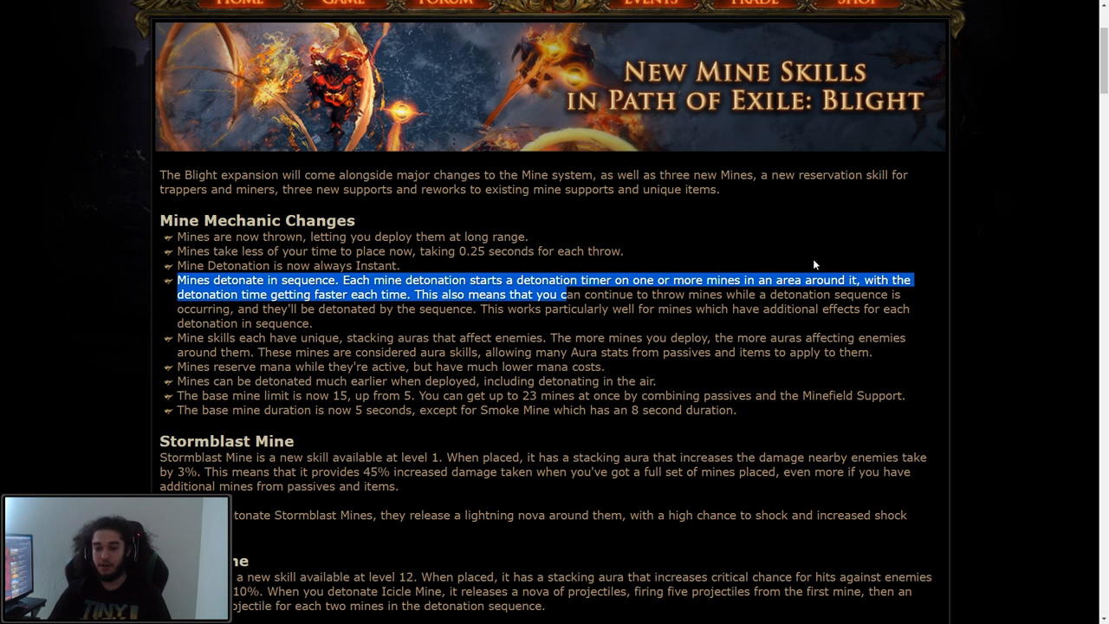
pyautogui.scroll(-3)
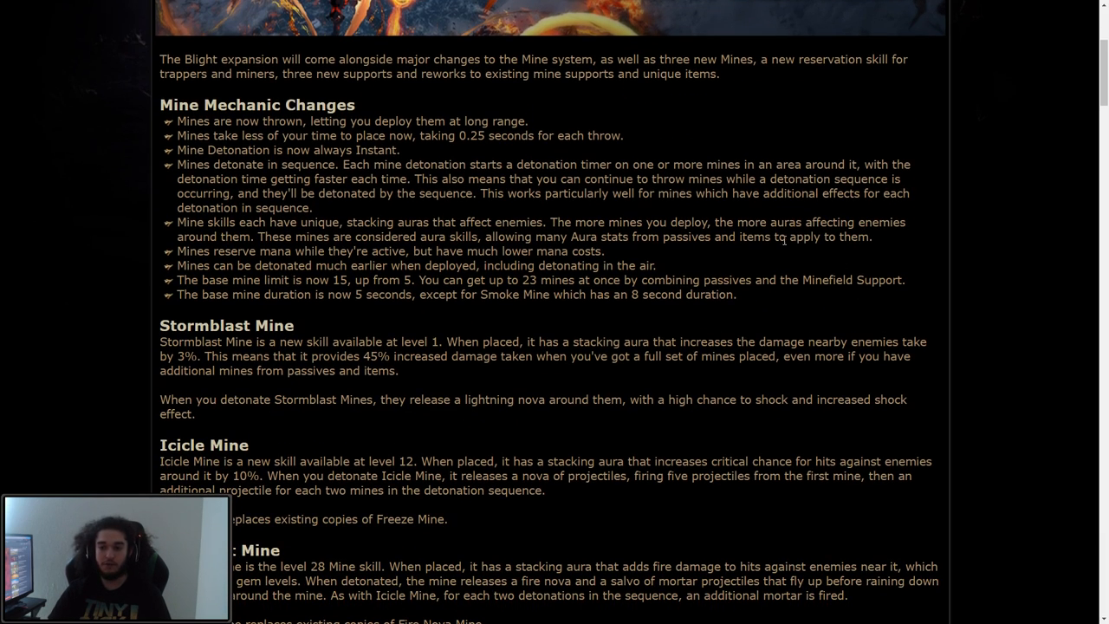
pyautogui.moveTo(428, 118)
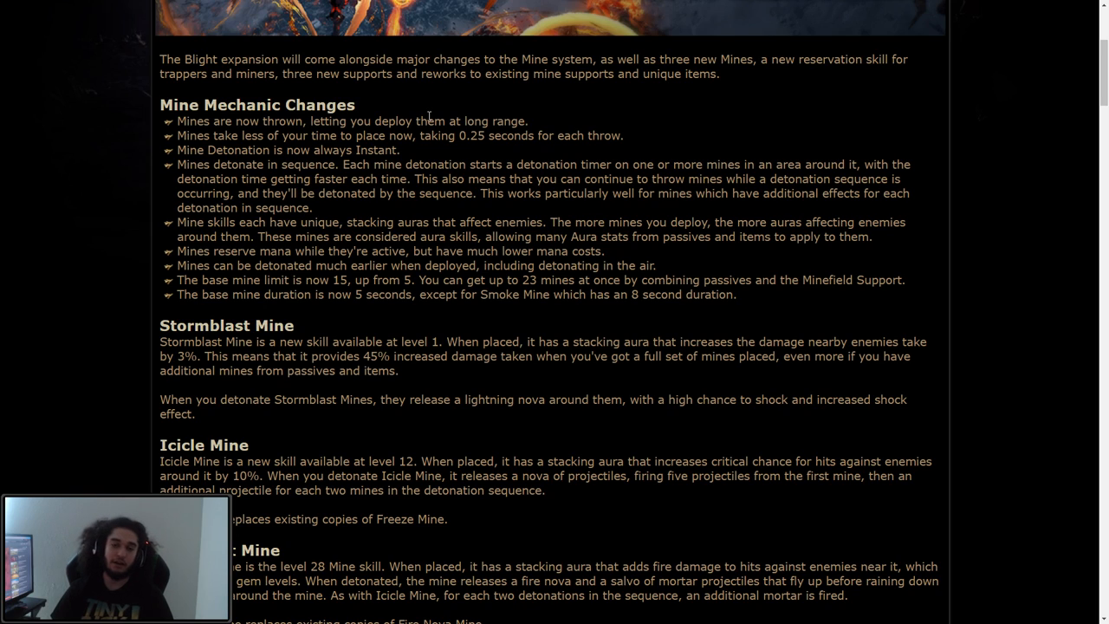
pyautogui.moveTo(177, 280); pyautogui.dragTo(230, 281)
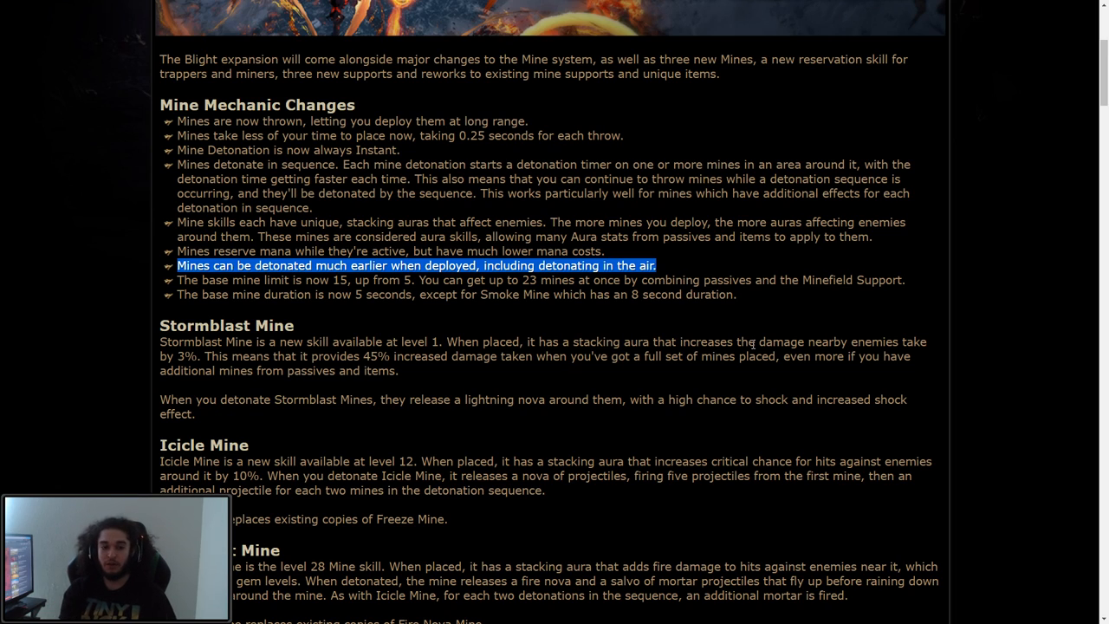
pyautogui.moveTo(603, 249)
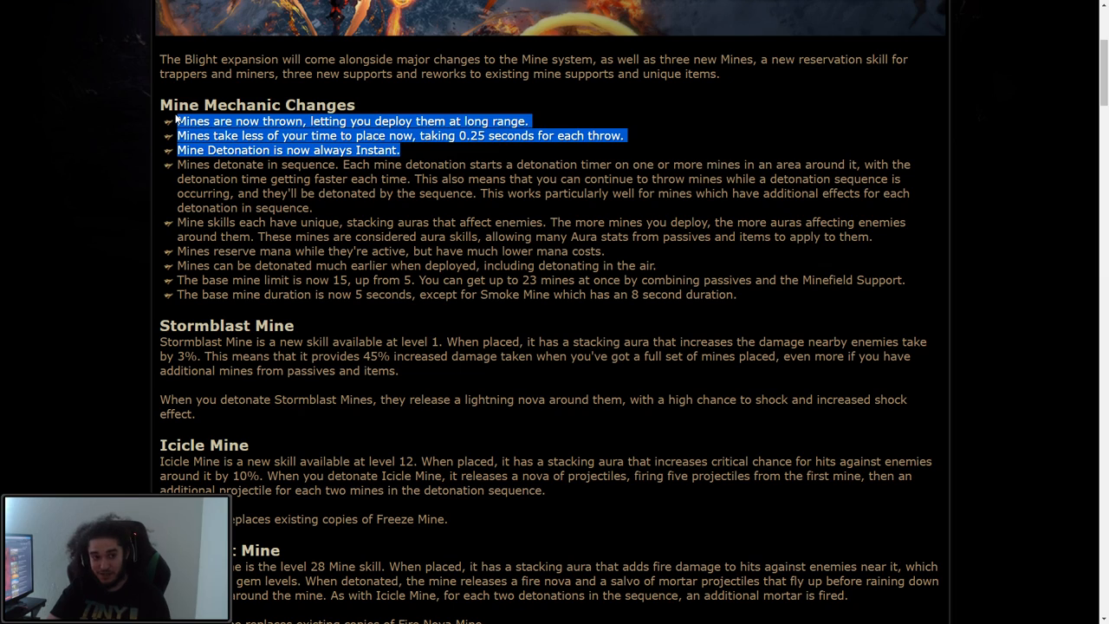
pyautogui.moveTo(697, 312)
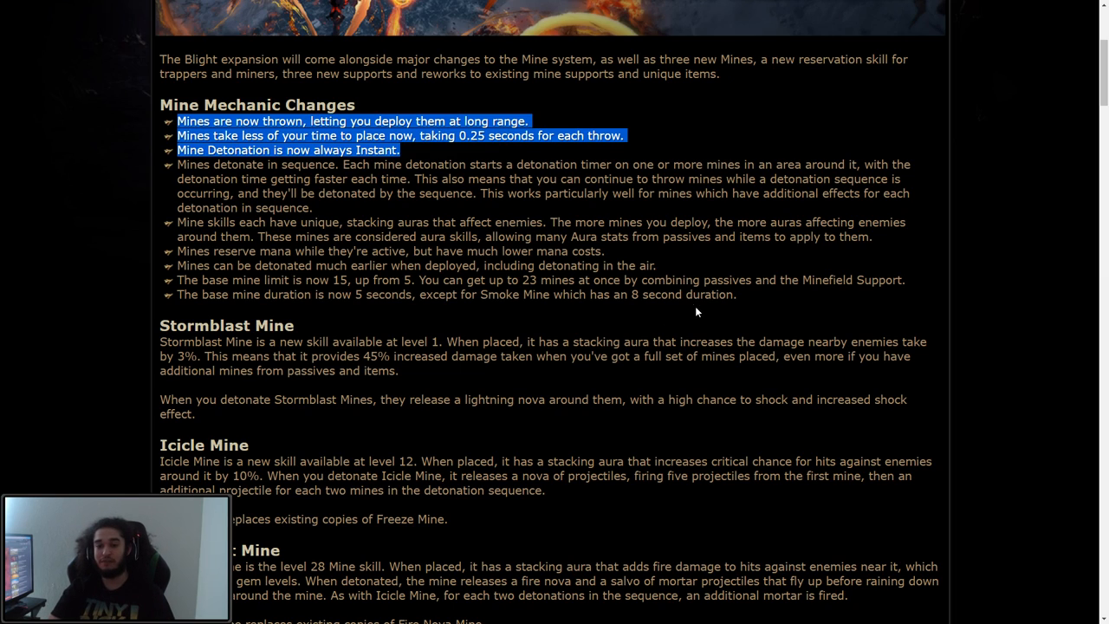
pyautogui.moveTo(678, 260)
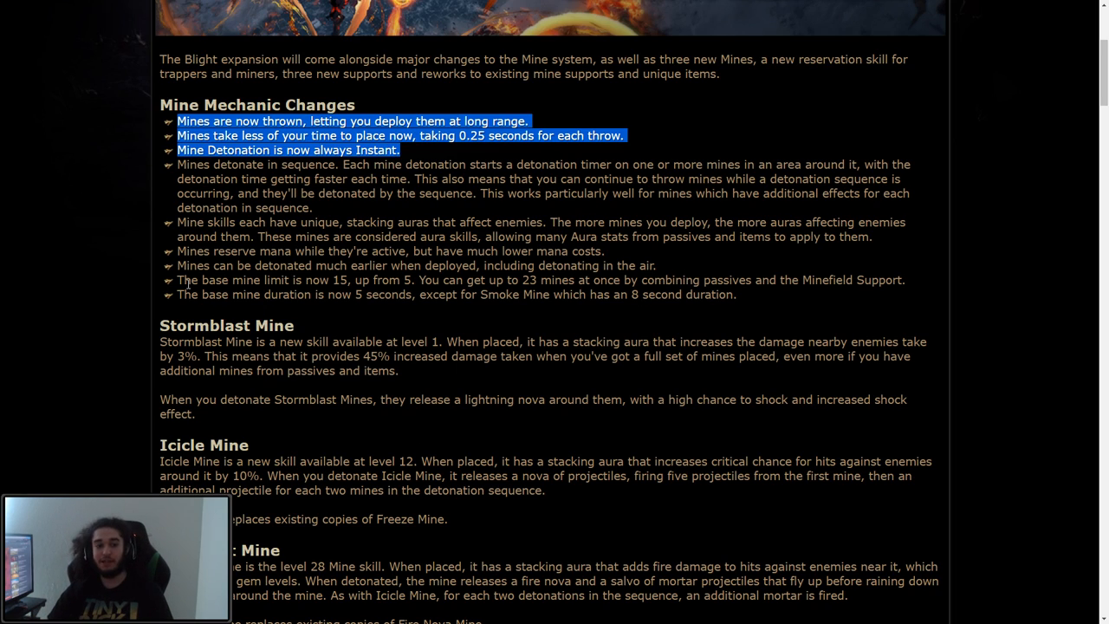
pyautogui.moveTo(182, 279); pyautogui.dragTo(412, 279)
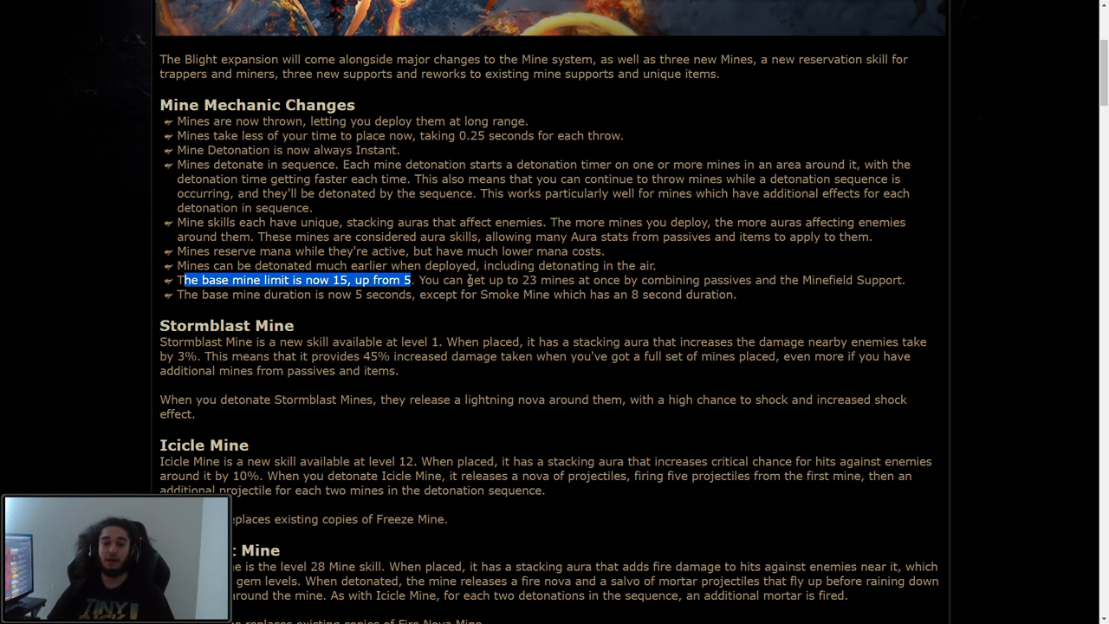
pyautogui.moveTo(471, 281); pyautogui.dragTo(726, 281)
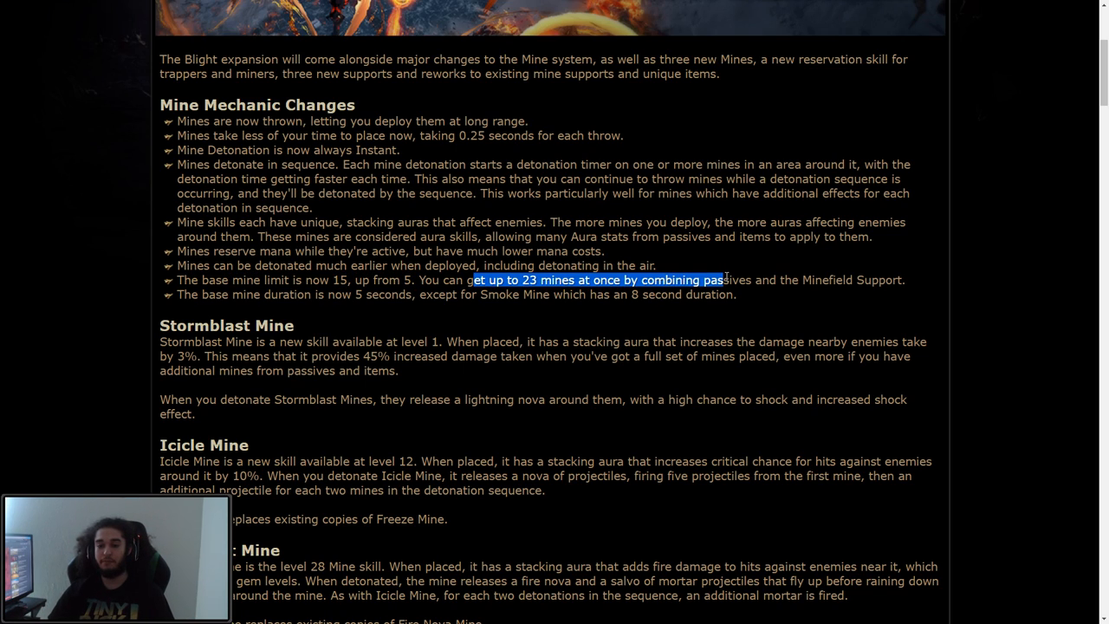
pyautogui.moveTo(356, 329)
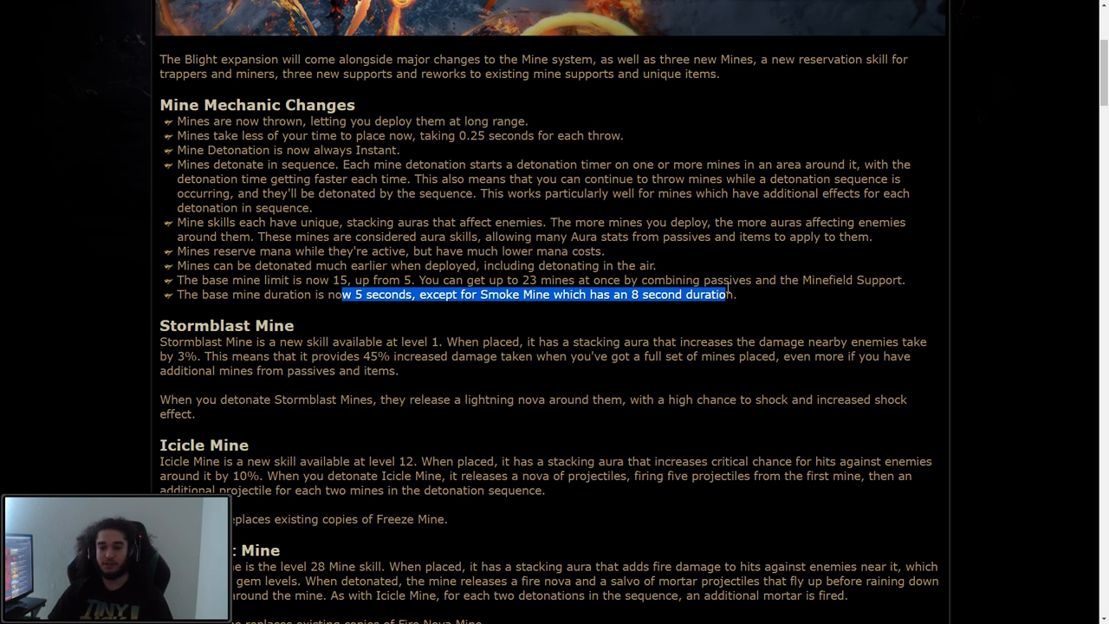
pyautogui.scroll(-3)
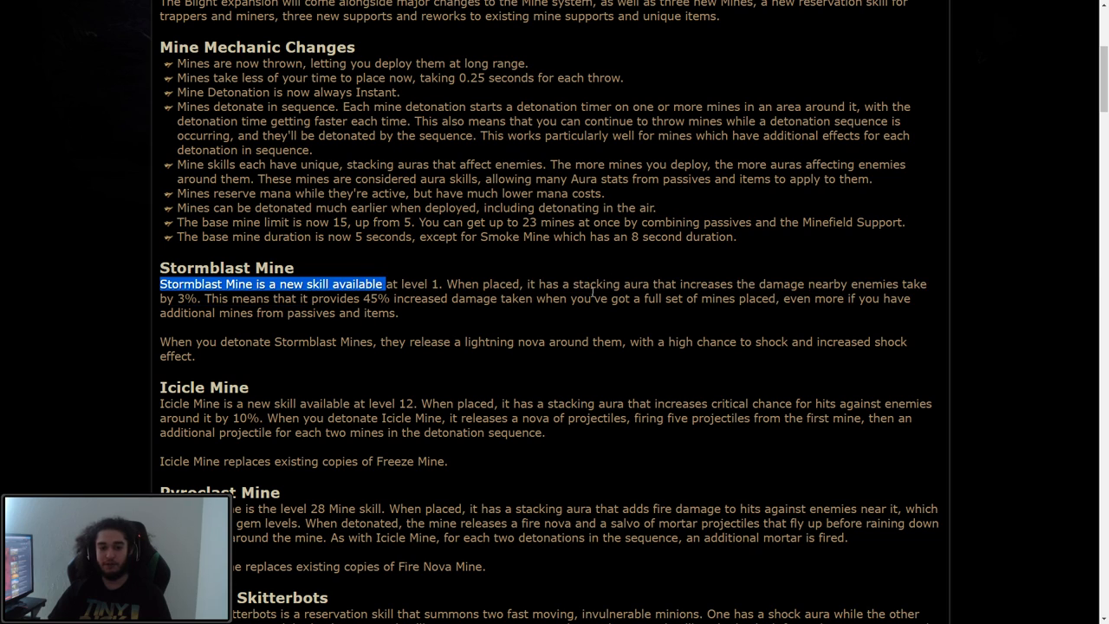
pyautogui.scroll(-3)
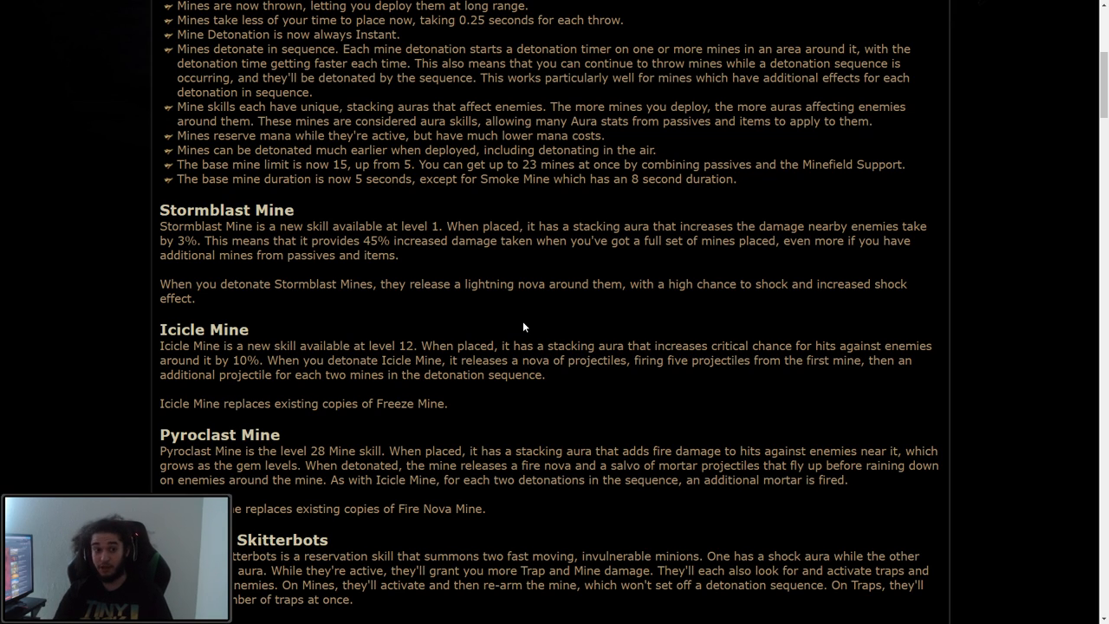
pyautogui.moveTo(531, 321)
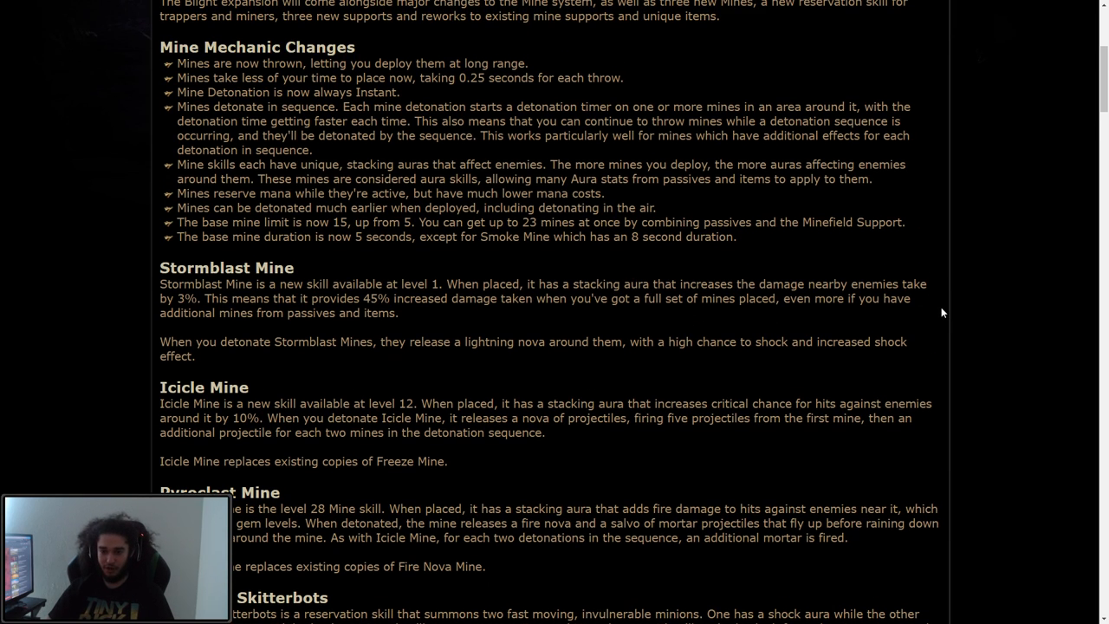
pyautogui.moveTo(832, 403)
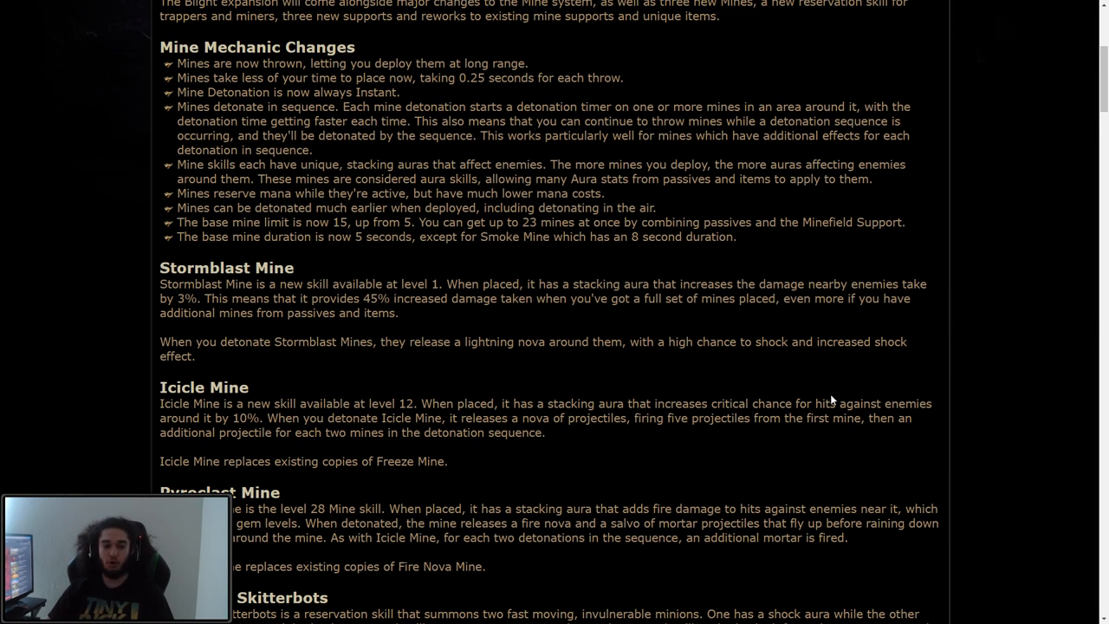
pyautogui.scroll(-3)
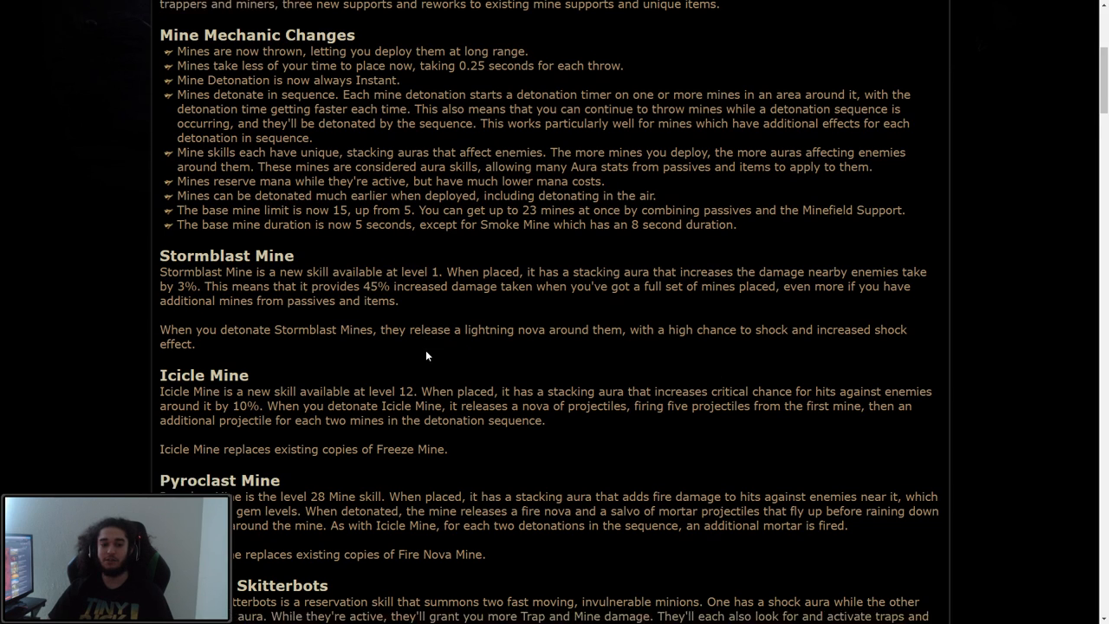
pyautogui.scroll(-3)
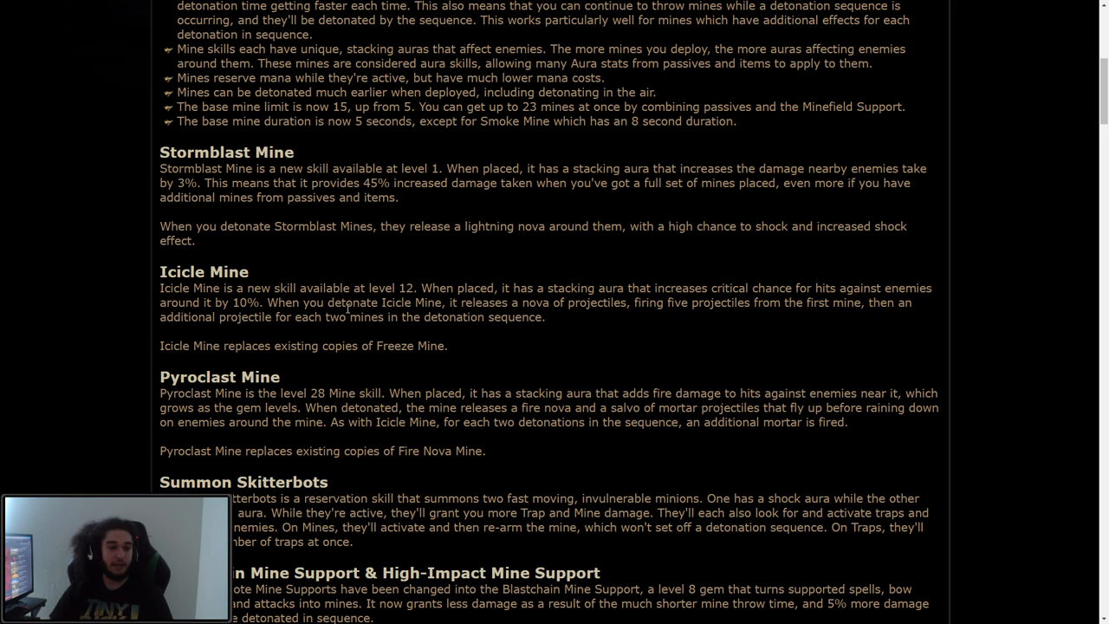
pyautogui.moveTo(621, 319)
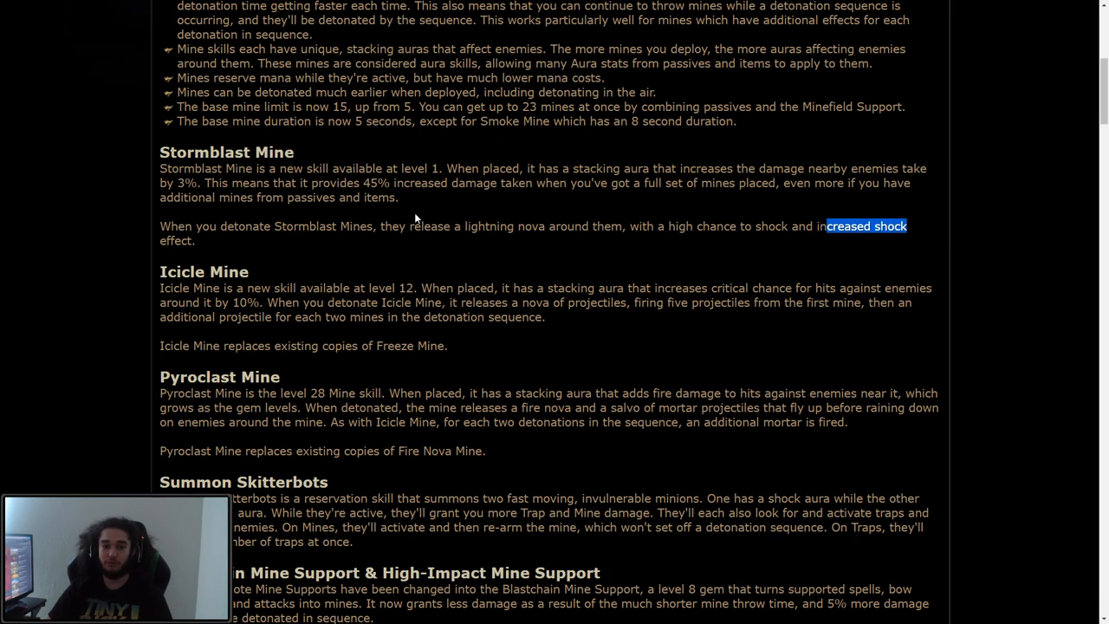
pyautogui.moveTo(509, 263)
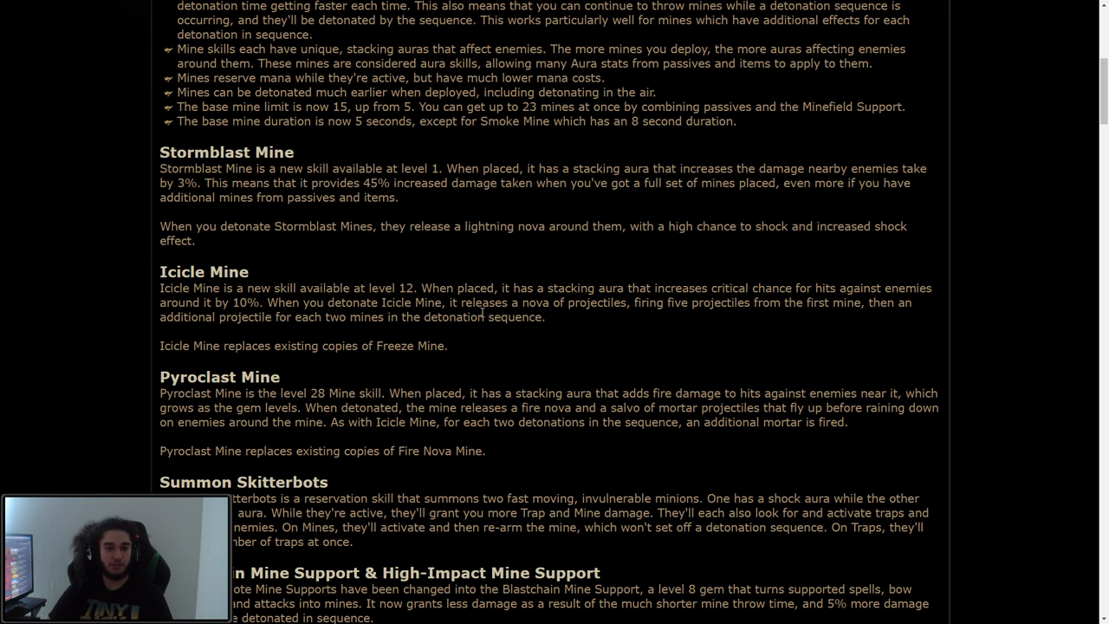
pyautogui.scroll(-3)
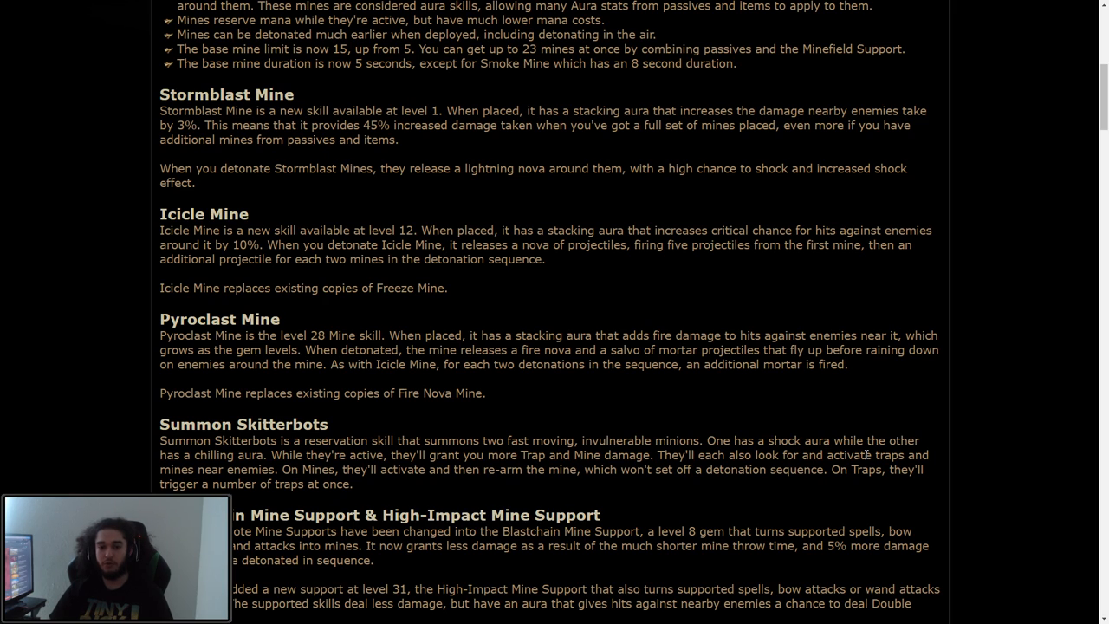
pyautogui.moveTo(898, 319)
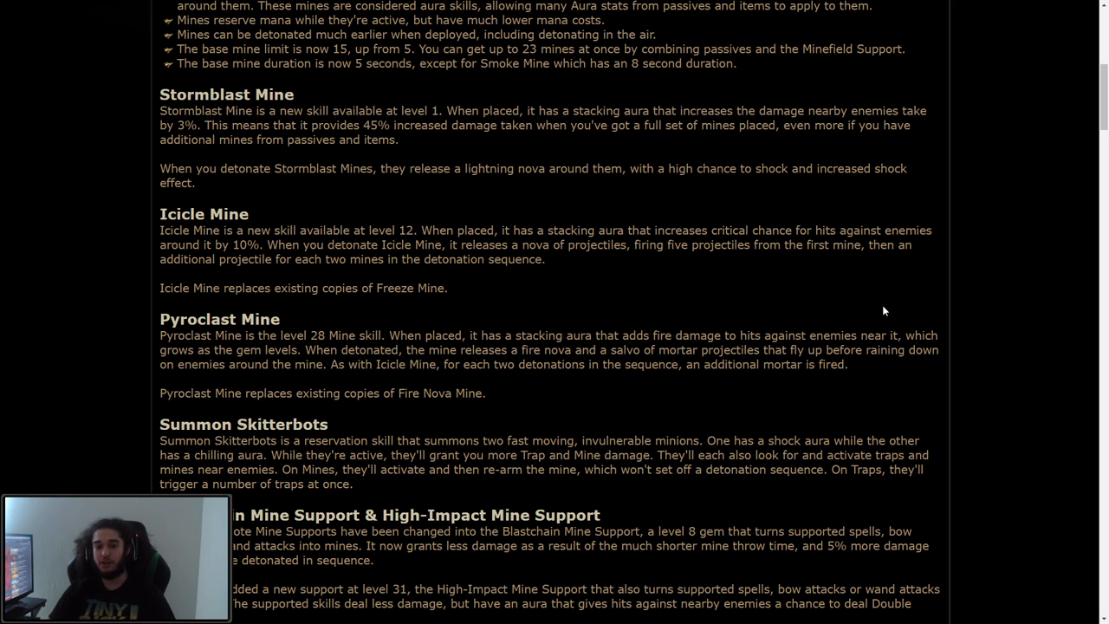
pyautogui.moveTo(765, 309)
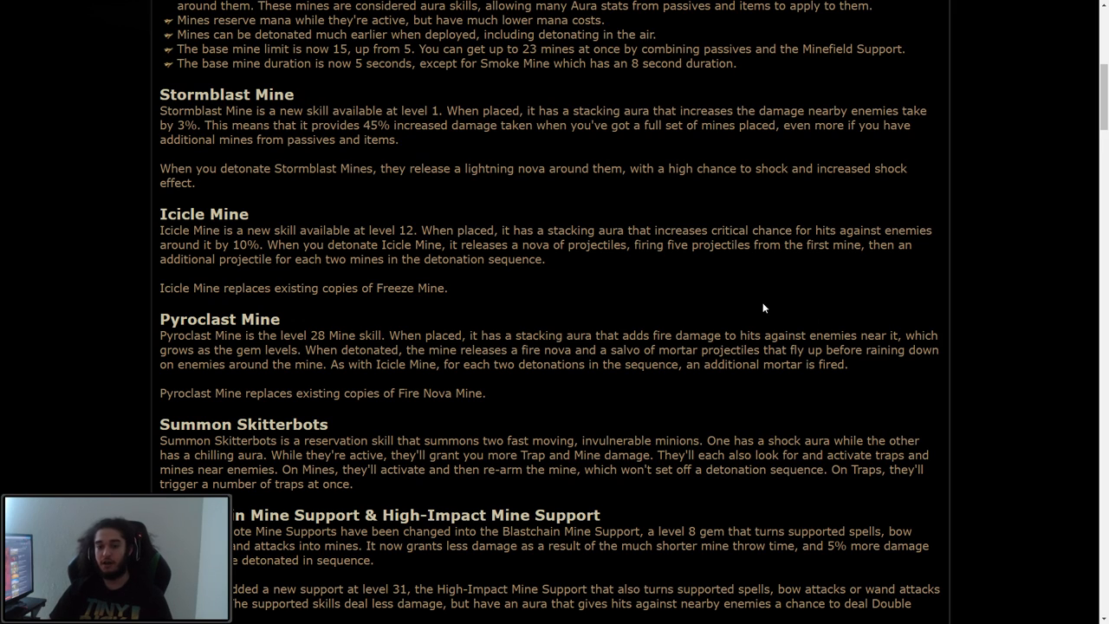
pyautogui.moveTo(836, 257)
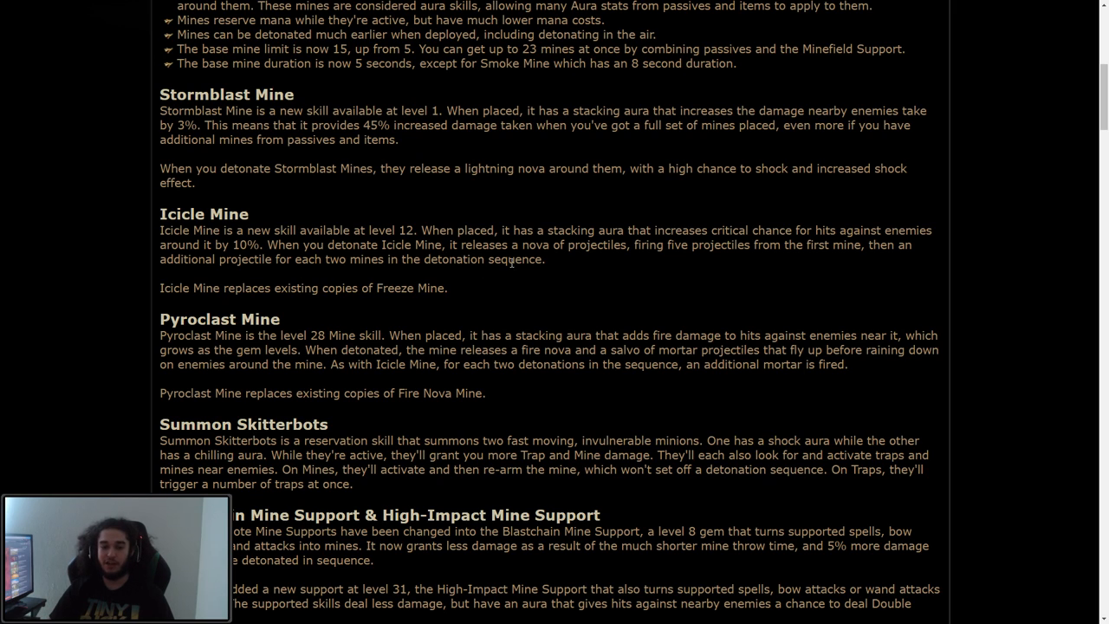
pyautogui.moveTo(222, 288); pyautogui.dragTo(371, 287)
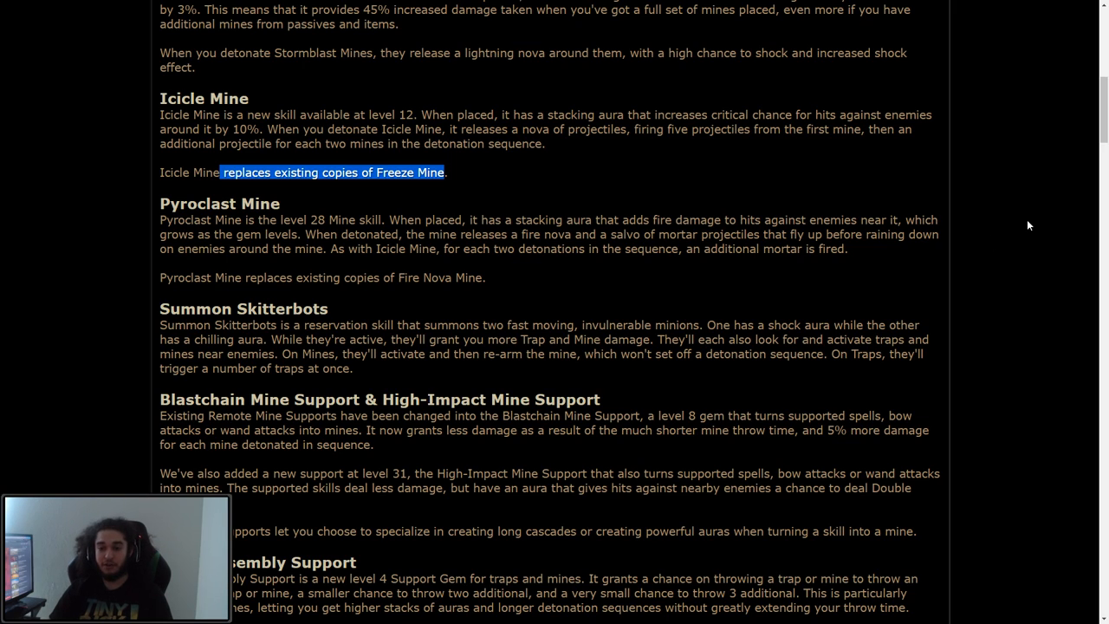
pyautogui.moveTo(948, 266)
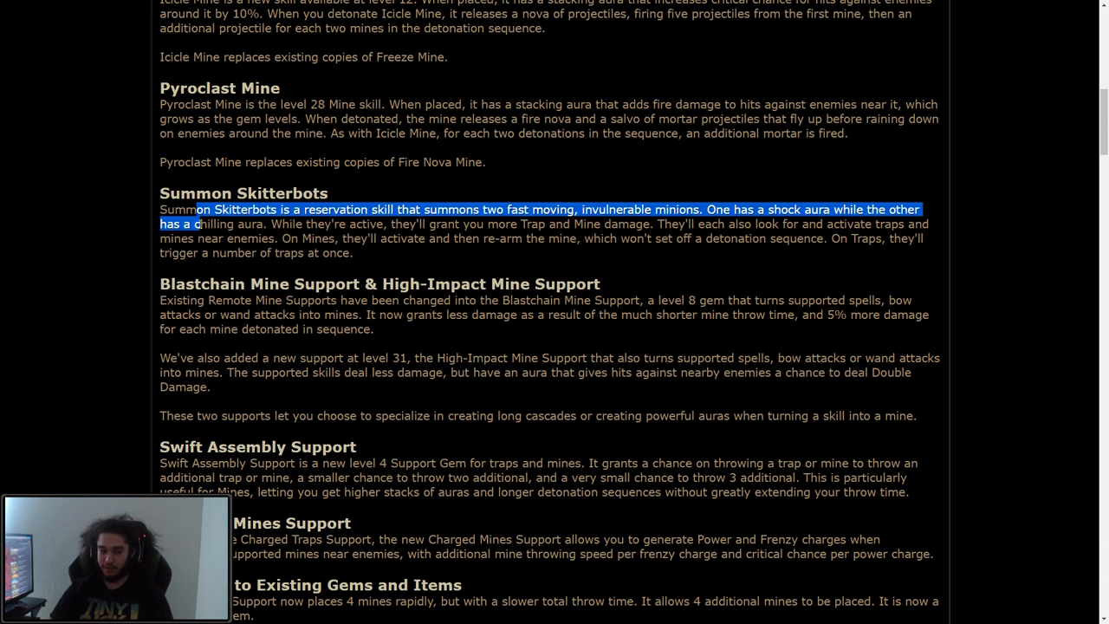
pyautogui.click(225, 208)
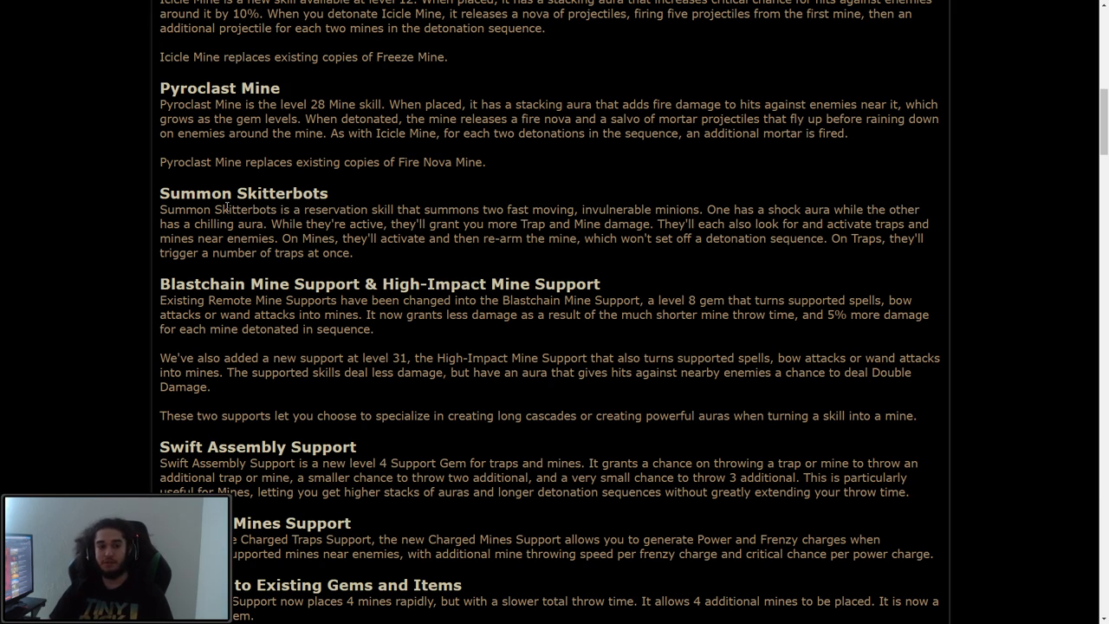
pyautogui.moveTo(730, 153)
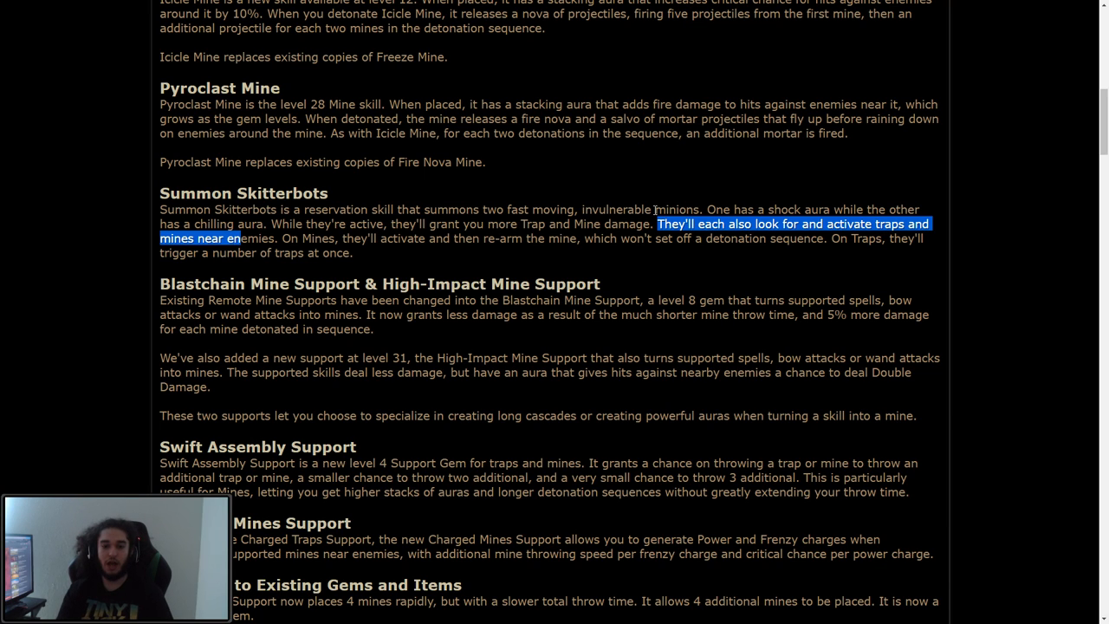
# Clear the Blastchain Mine Support highlight and scroll on to the Changes to Existing Gems and Items section
pyautogui.scroll(-3)
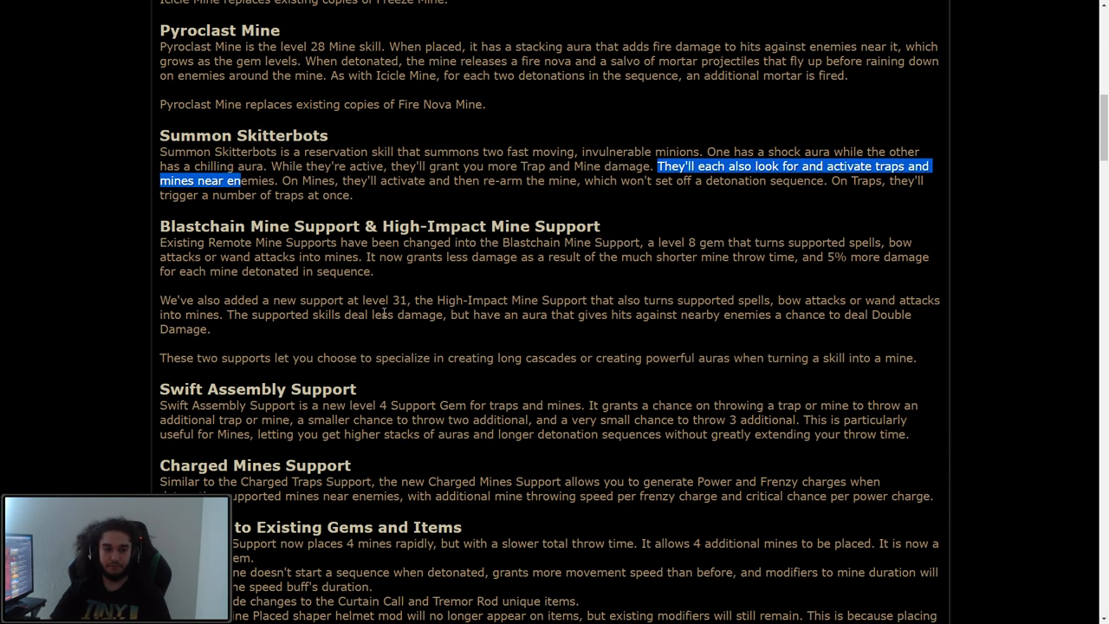
pyautogui.scroll(-3)
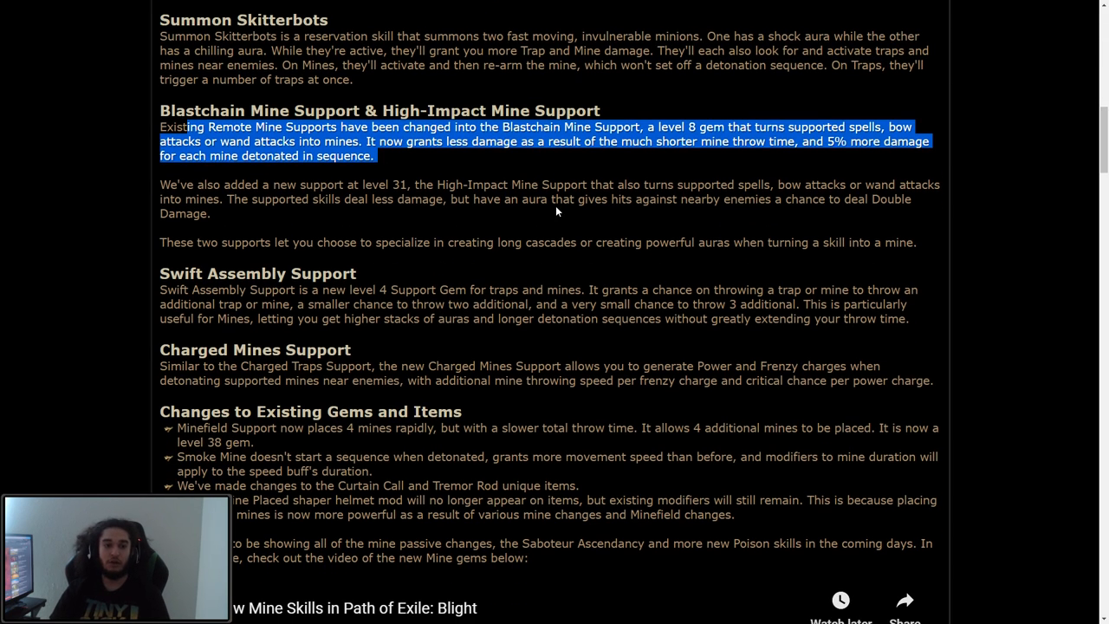
pyautogui.click(1089, 338)
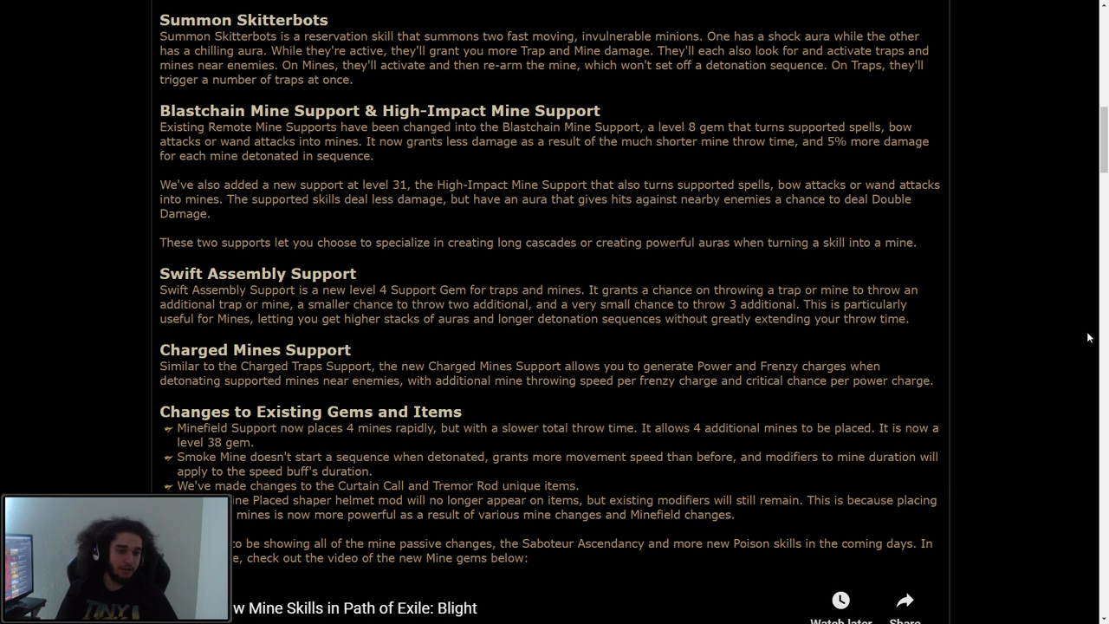
pyautogui.scroll(-3)
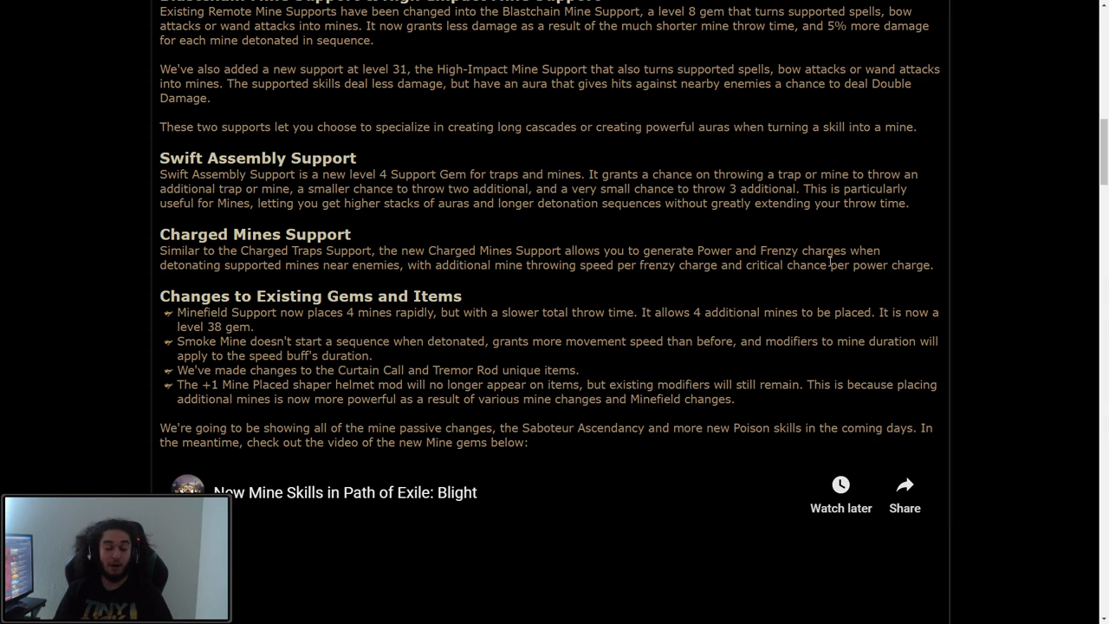
# Highlight the +1 Mine Placed helmet mod sentence and scroll down to the embedded New Mine Skills video
pyautogui.scroll(-3)
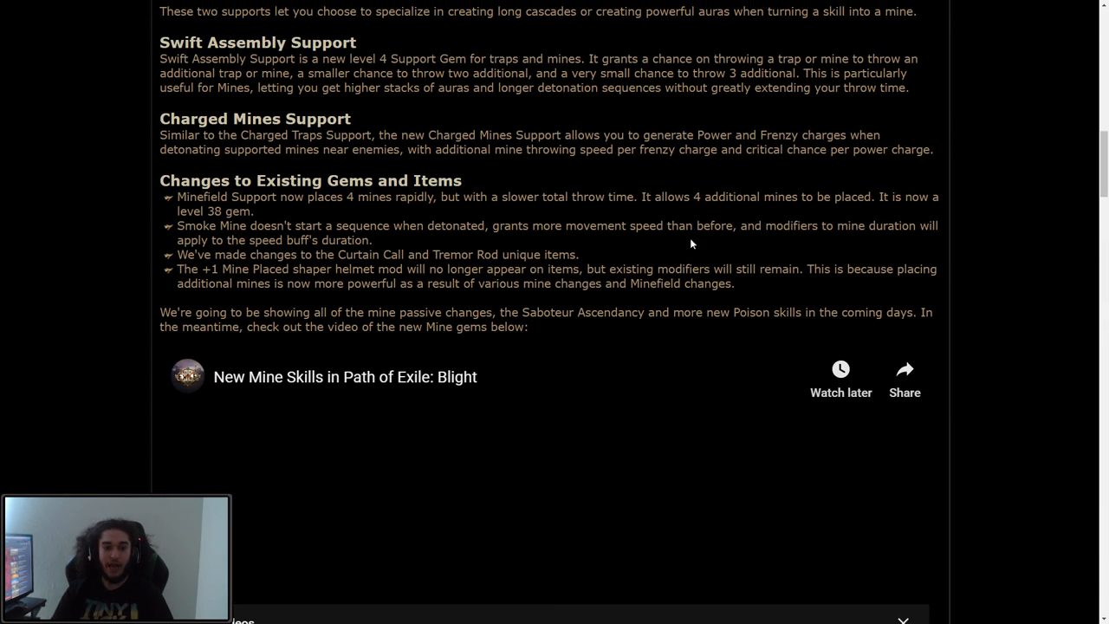
pyautogui.moveTo(311, 210)
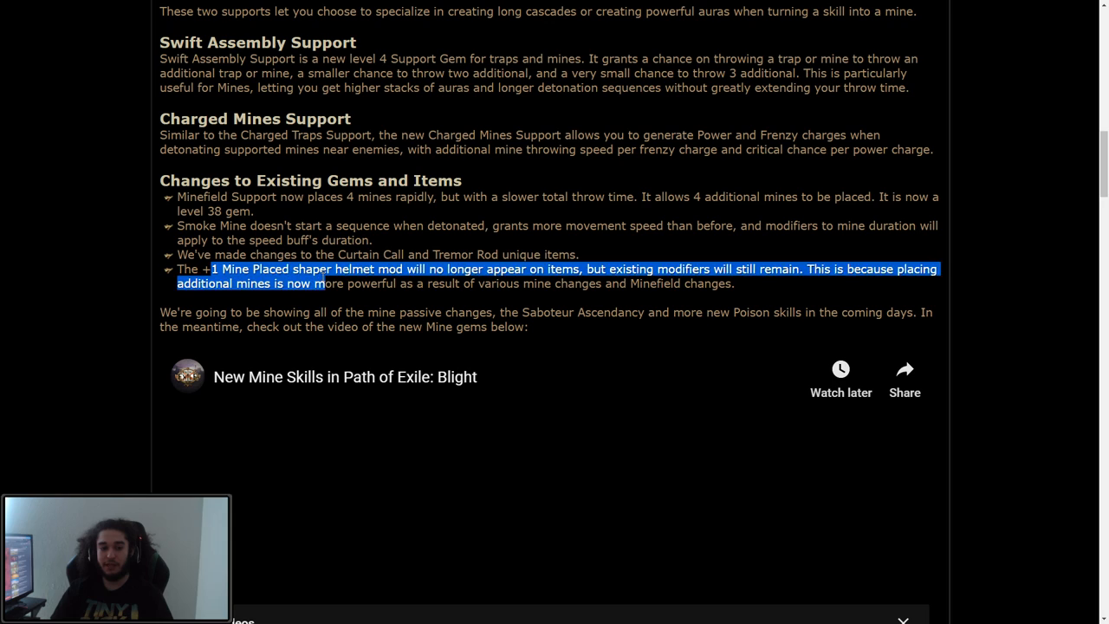
pyautogui.moveTo(325, 284); pyautogui.dragTo(569, 284)
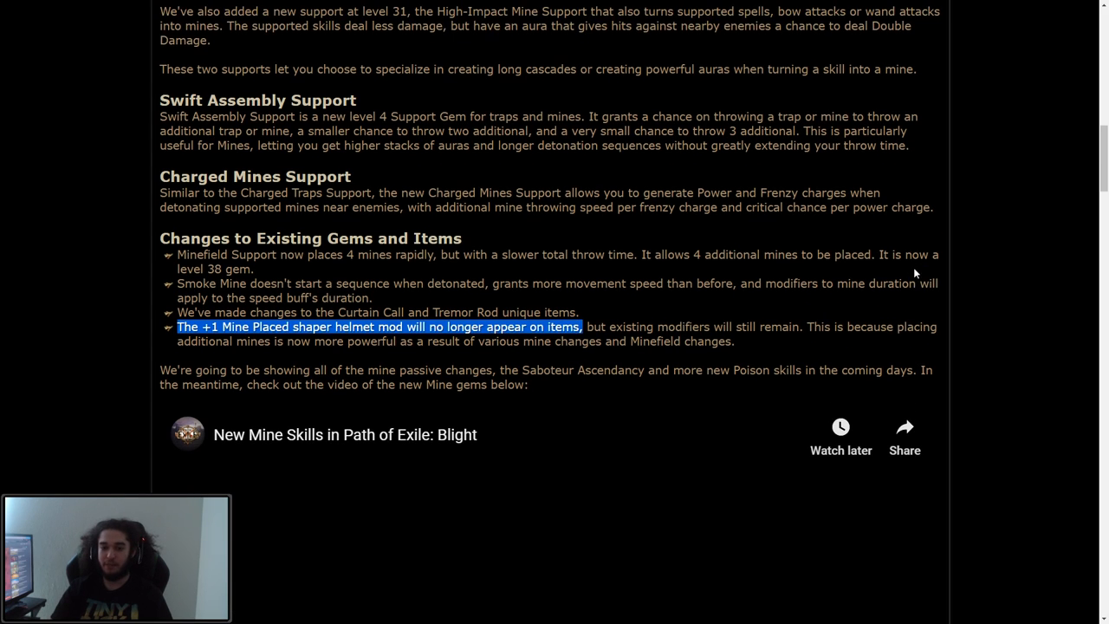
pyautogui.scroll(-3)
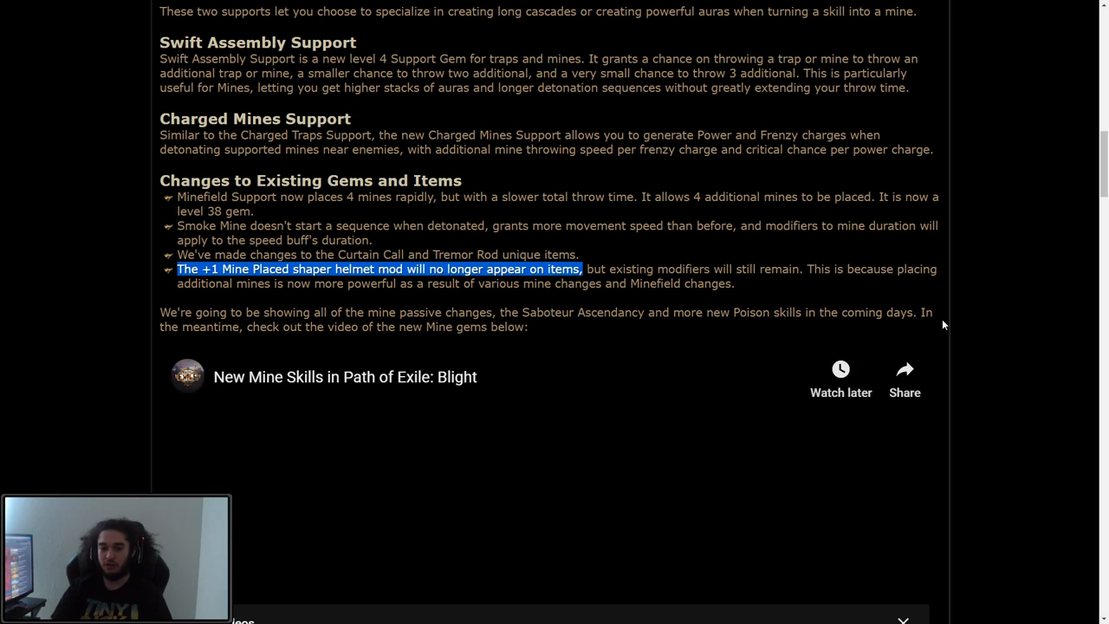
pyautogui.moveTo(963, 208)
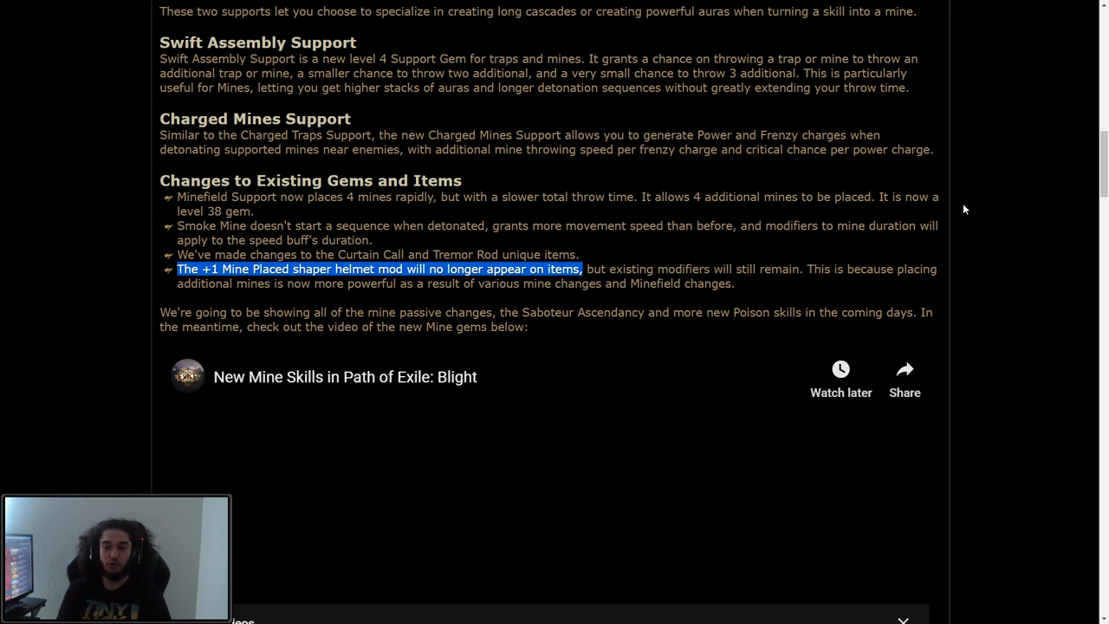
pyautogui.moveTo(863, 269)
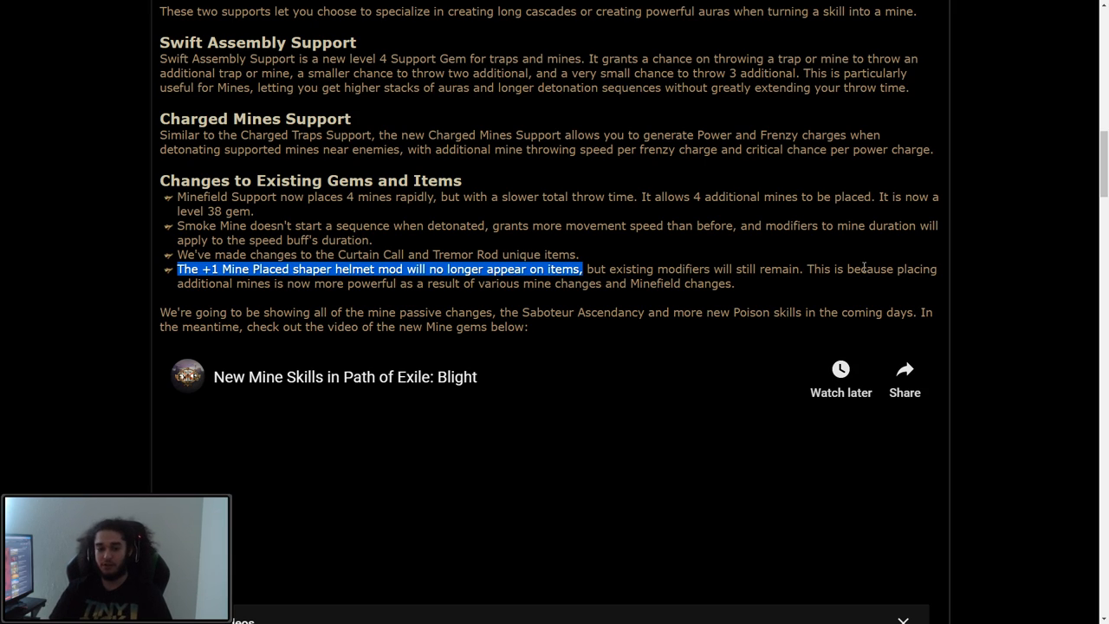
pyautogui.scroll(-3)
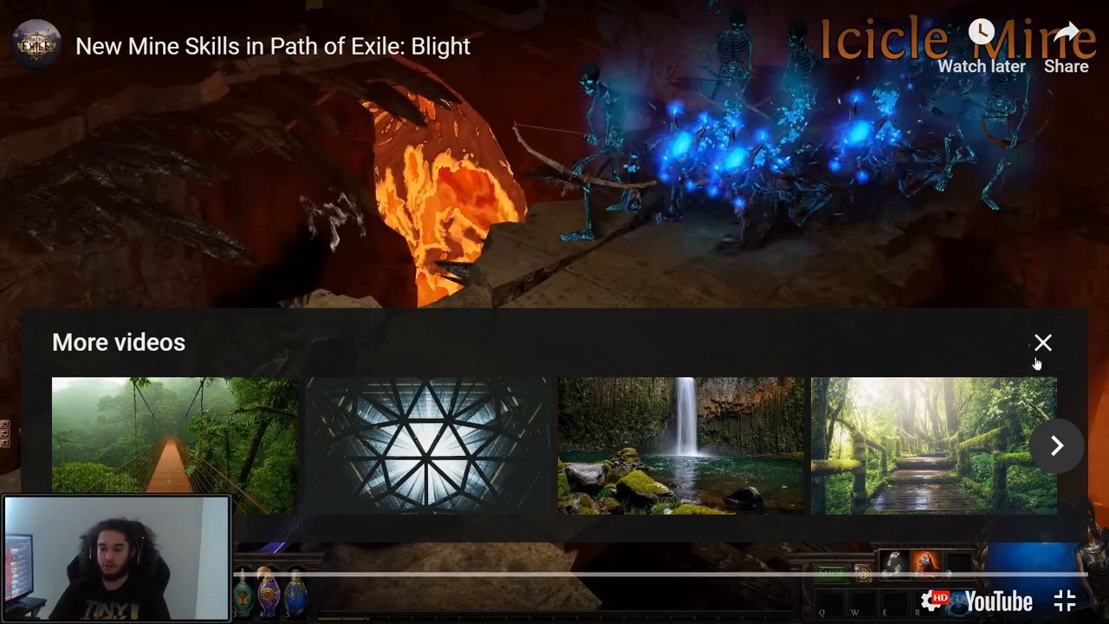
# Dismiss the suggested-videos overlay so the Blight mine skills video plays unobstructed
pyautogui.click(1043, 342)
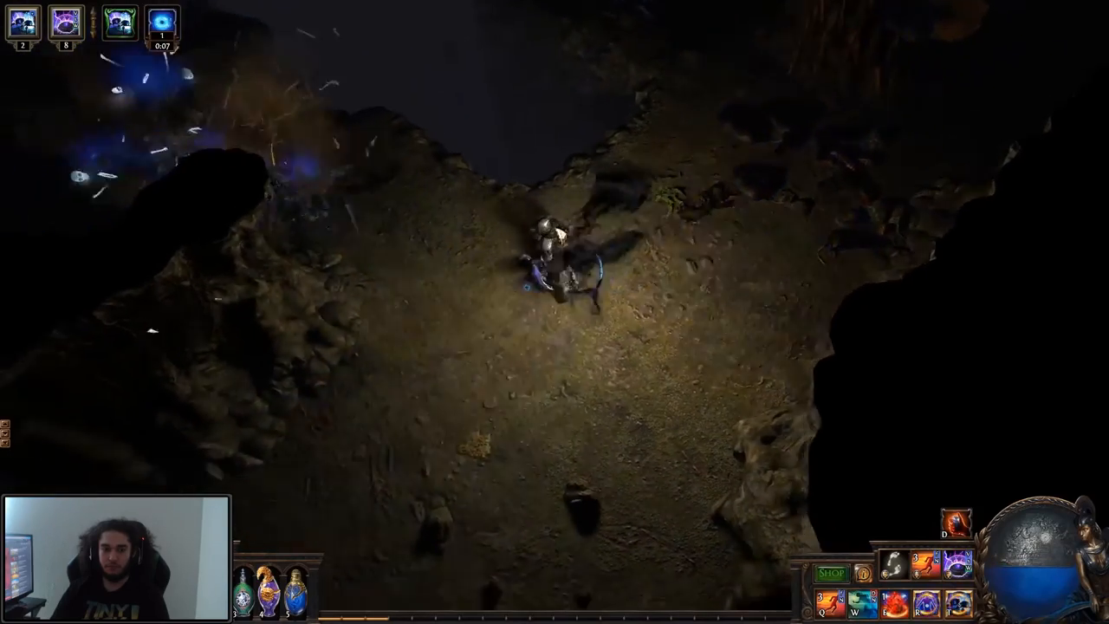
pyautogui.moveTo(555, 329)
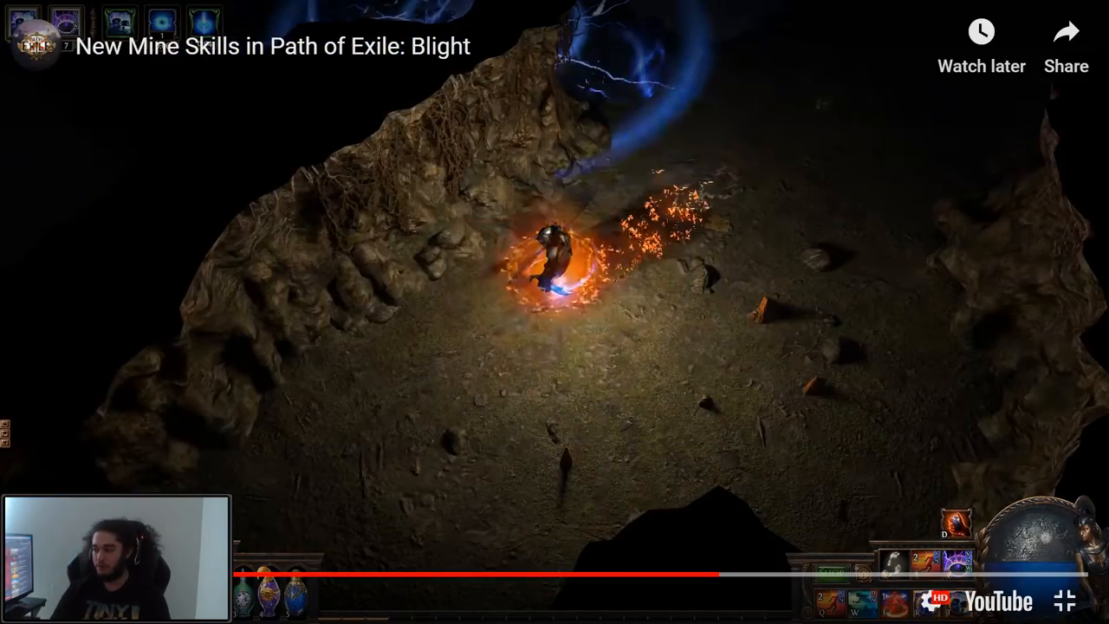
pyautogui.moveTo(697, 576)
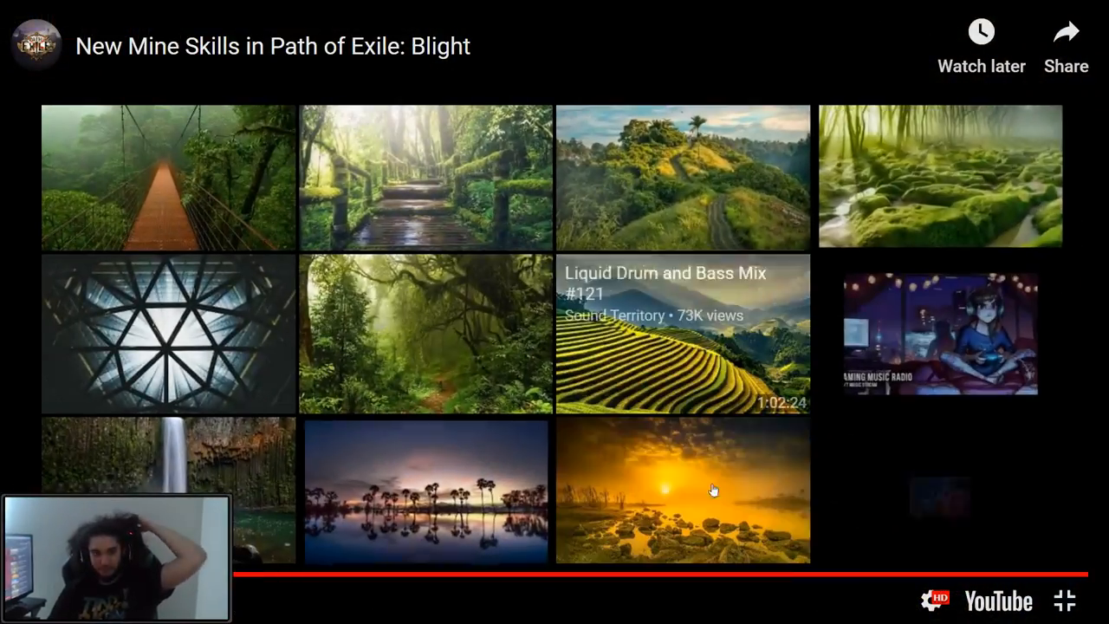
# Highlight the closing paragraph about upcoming passive and Saboteur changes while scrolling the announcement
pyautogui.scroll(-3)
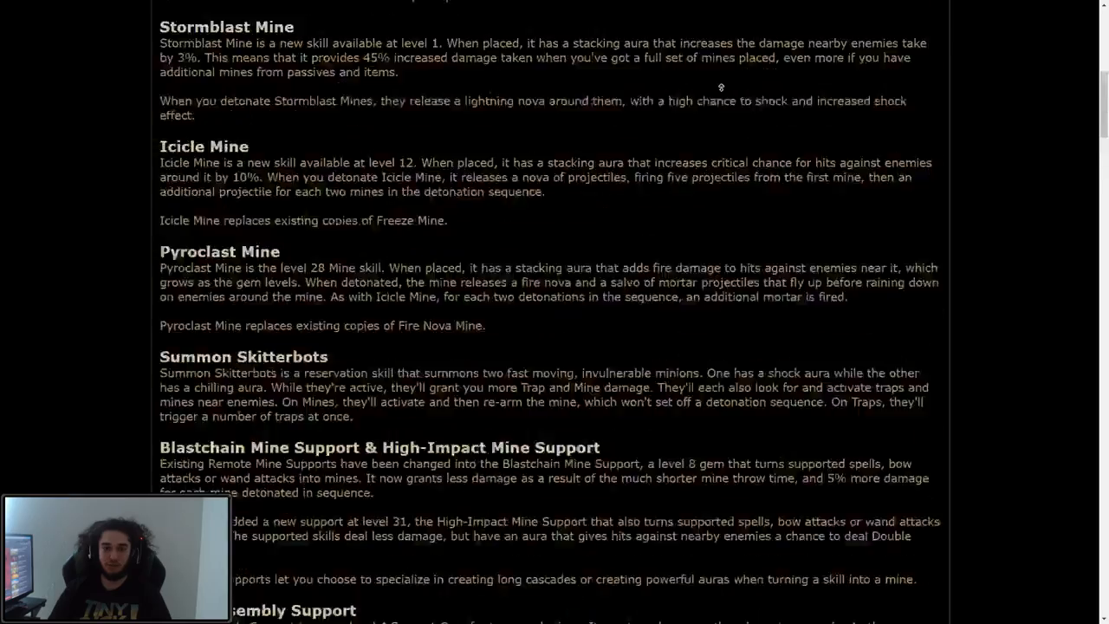
pyautogui.scroll(3)
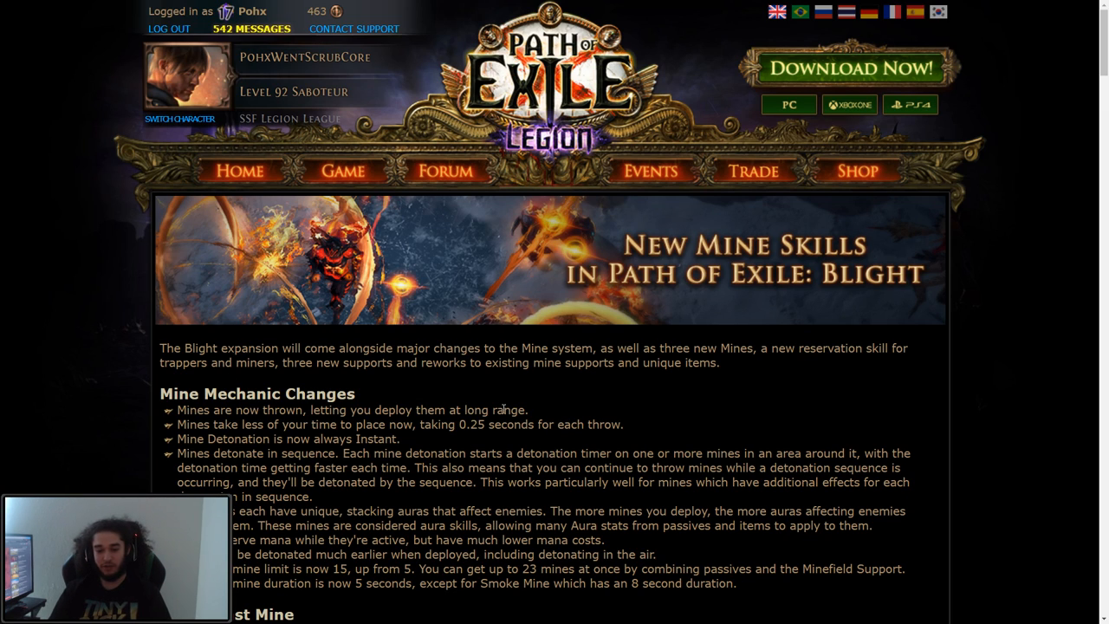
pyautogui.scroll(-3)
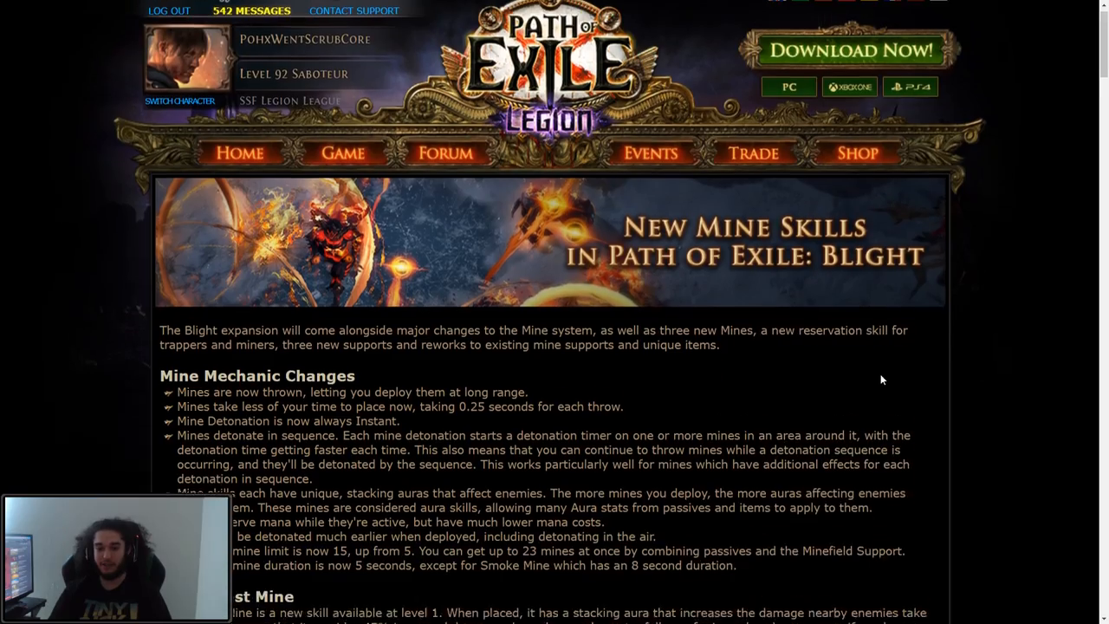
pyautogui.scroll(-3)
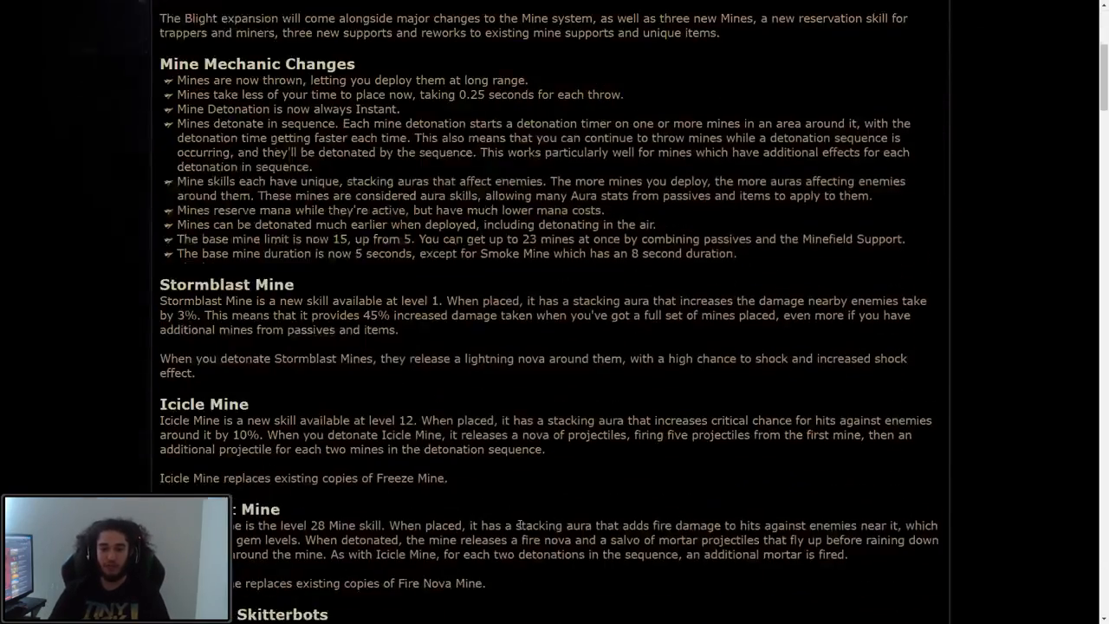
pyautogui.scroll(-3)
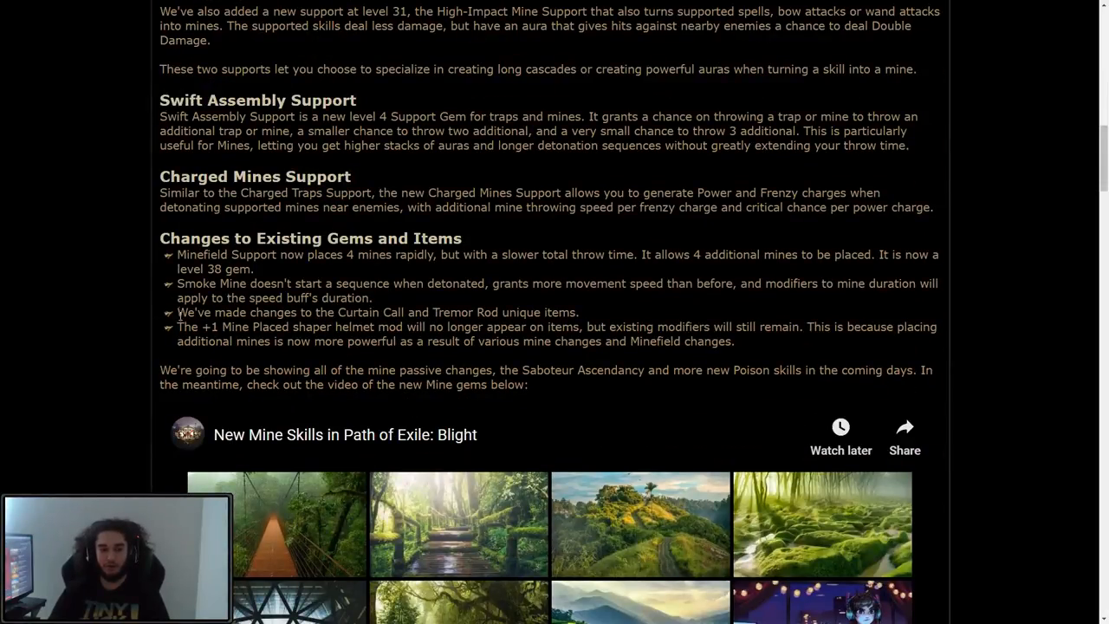
pyautogui.moveTo(170, 371); pyautogui.dragTo(629, 384)
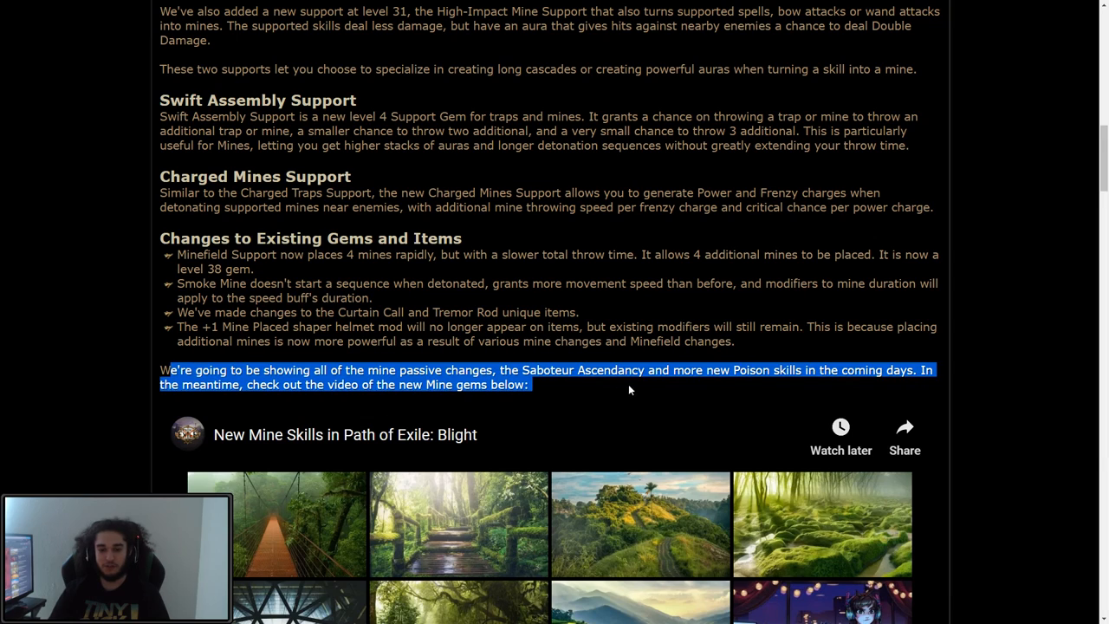
pyautogui.moveTo(444, 271)
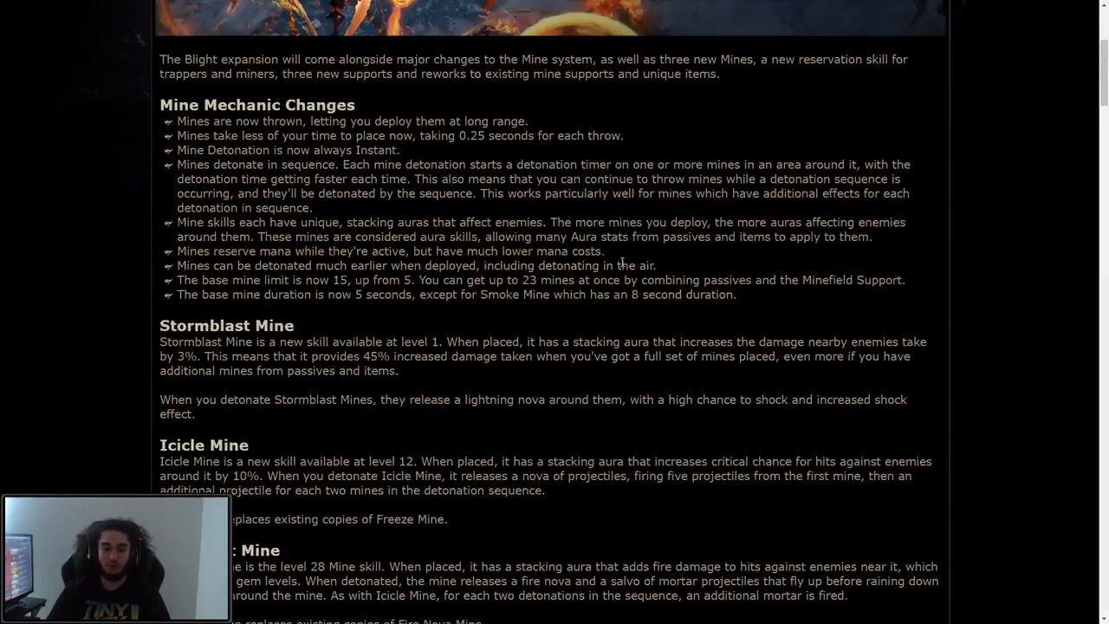
pyautogui.scroll(-3)
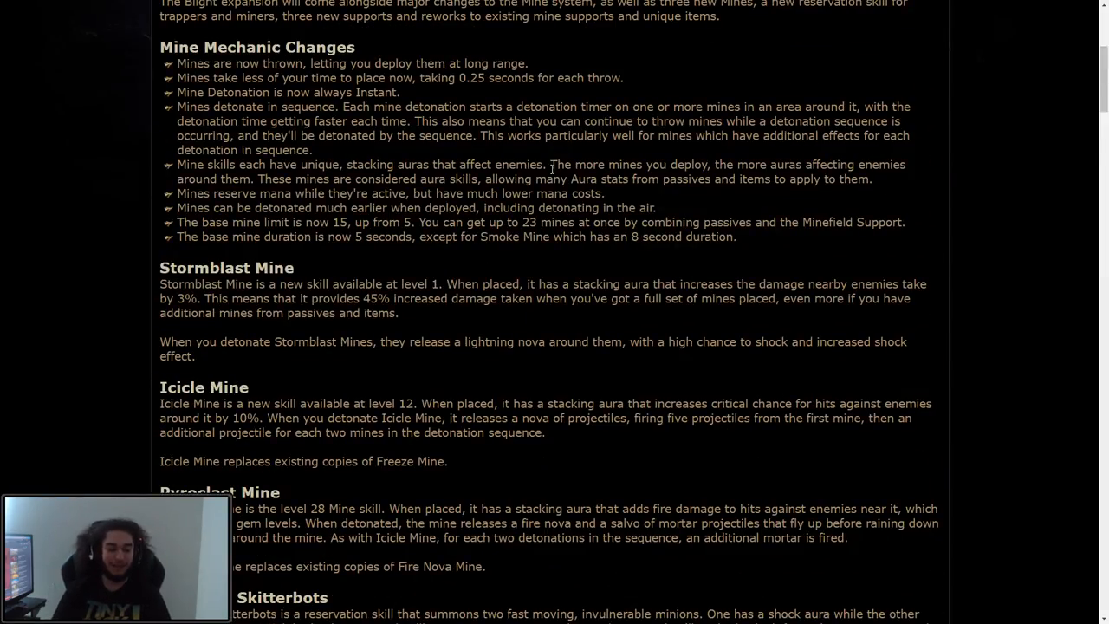